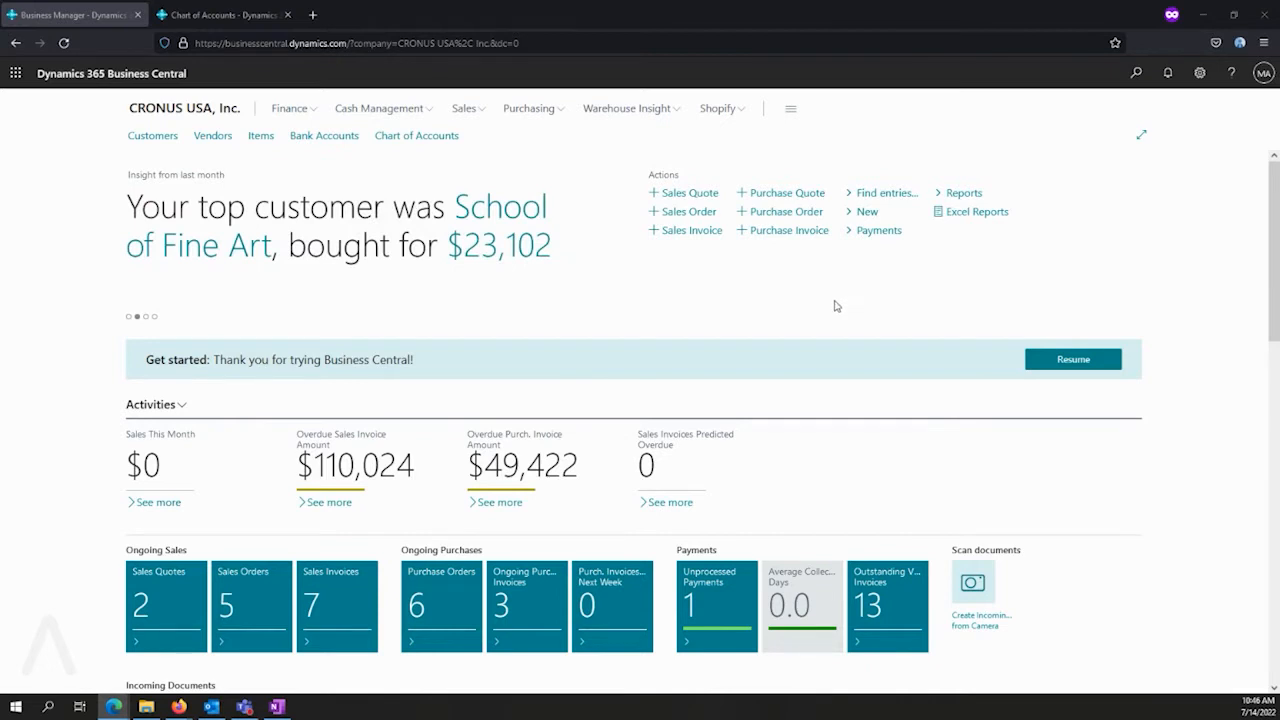
pyautogui.moveTo(270, 100)
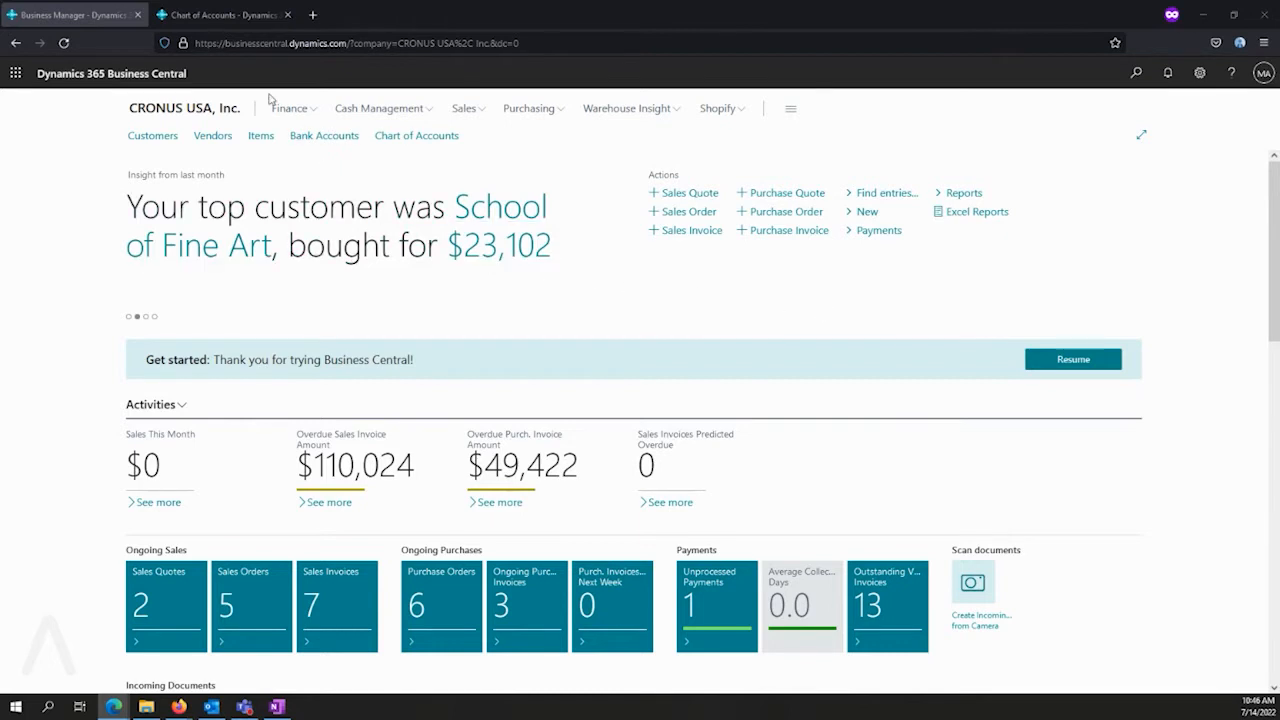
# Step: Show the Chart of Accounts filtered to accounts 40255|20400, Subscription and Deferred Revenue
pyautogui.click(220, 14)
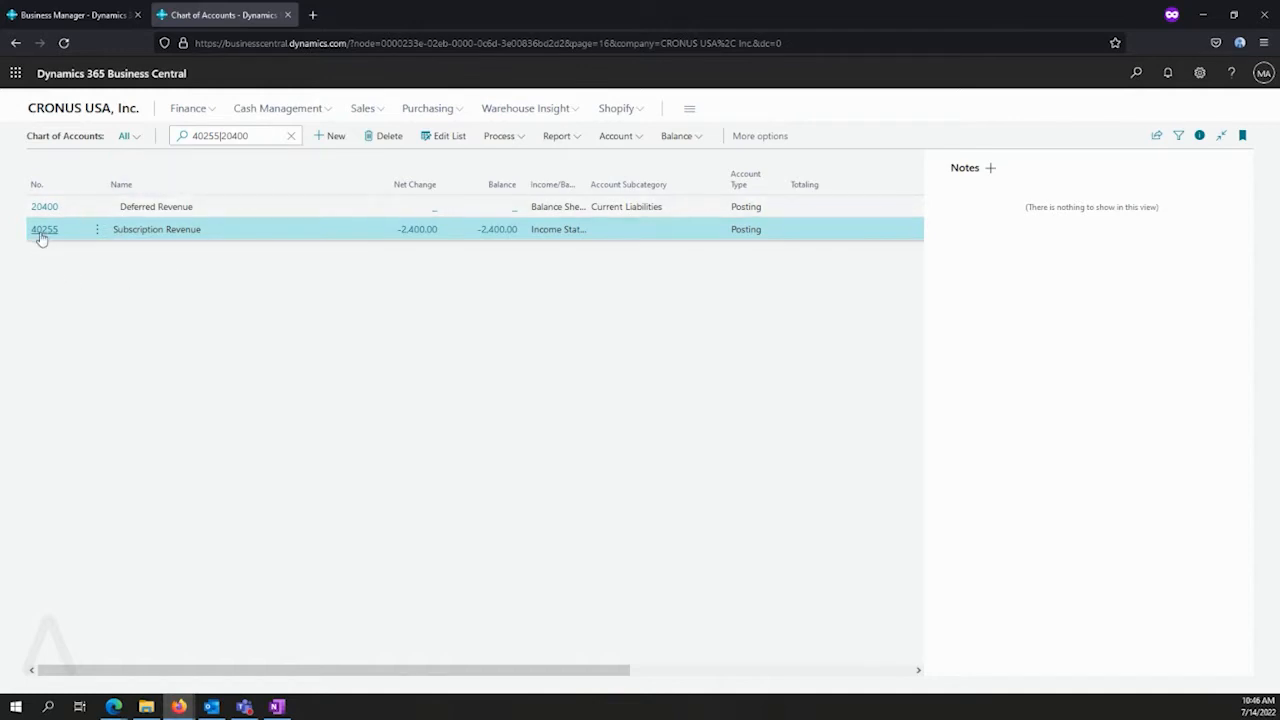
pyautogui.moveTo(44, 228)
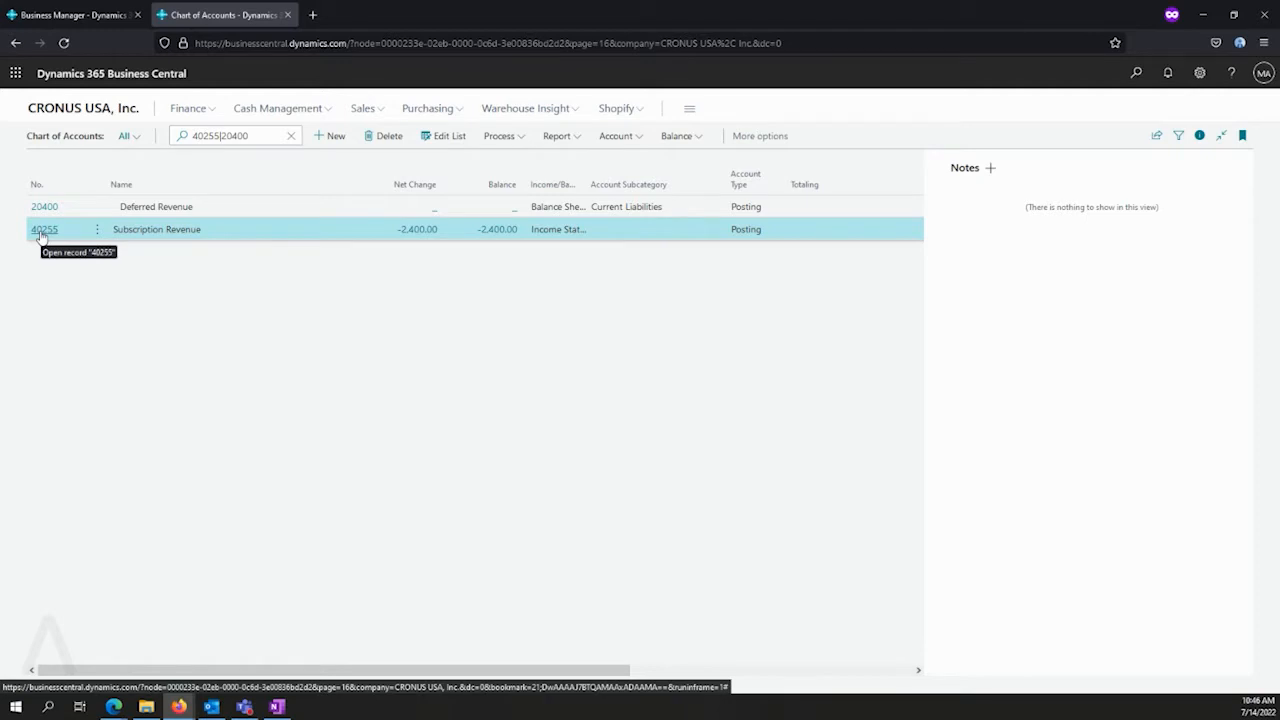
# Step: Open account 40255's card and list its Default Deferral Template choices under Posting
pyautogui.click(44, 228)
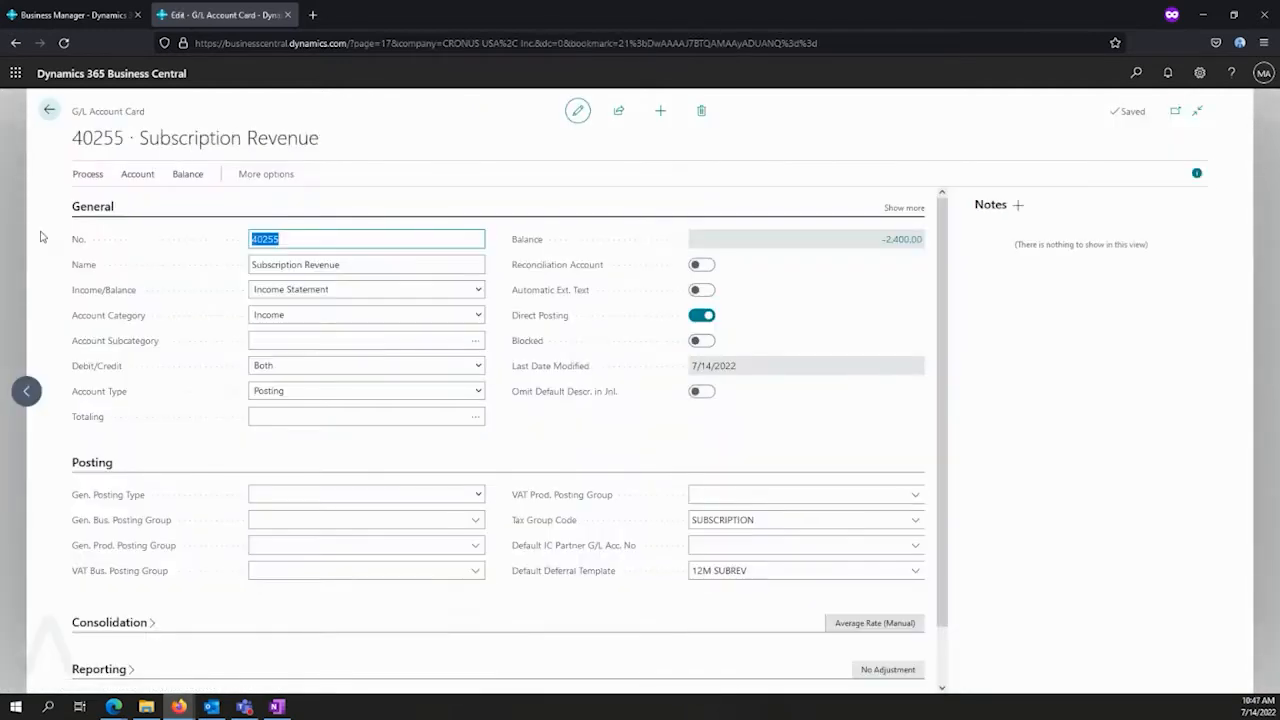
pyautogui.moveTo(510, 304)
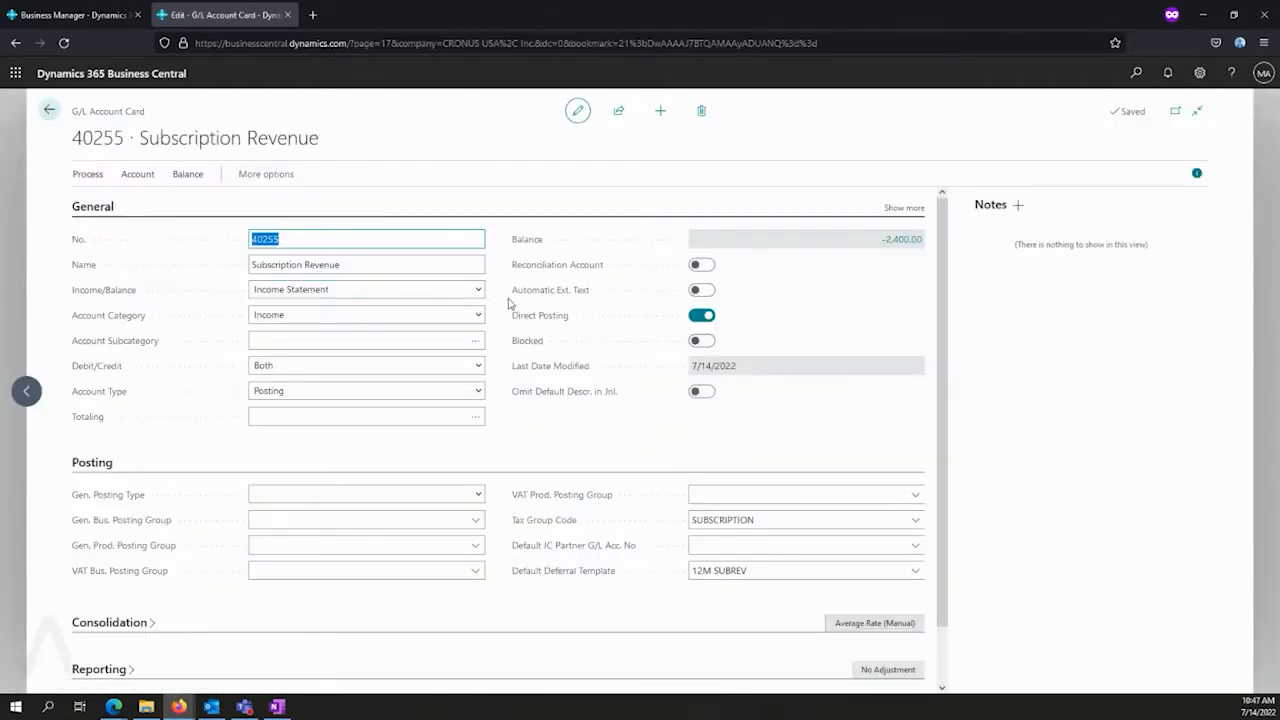
pyautogui.scroll(-3)
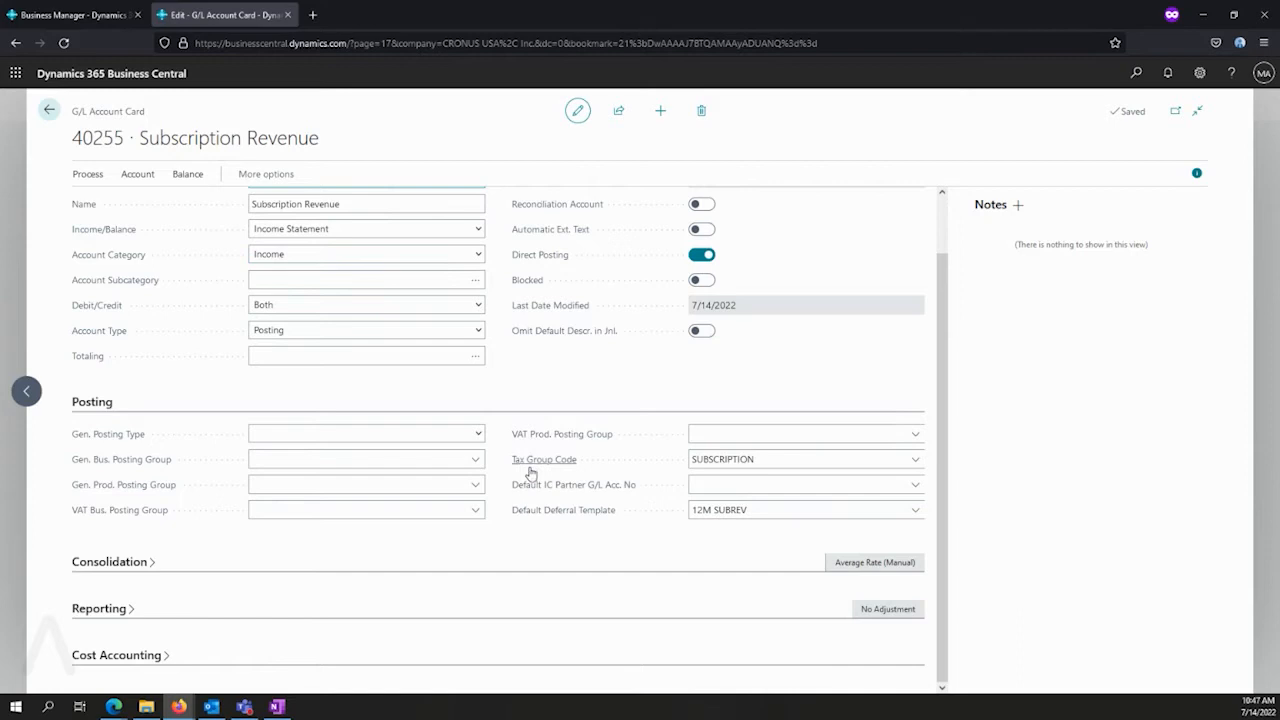
pyautogui.click(804, 458)
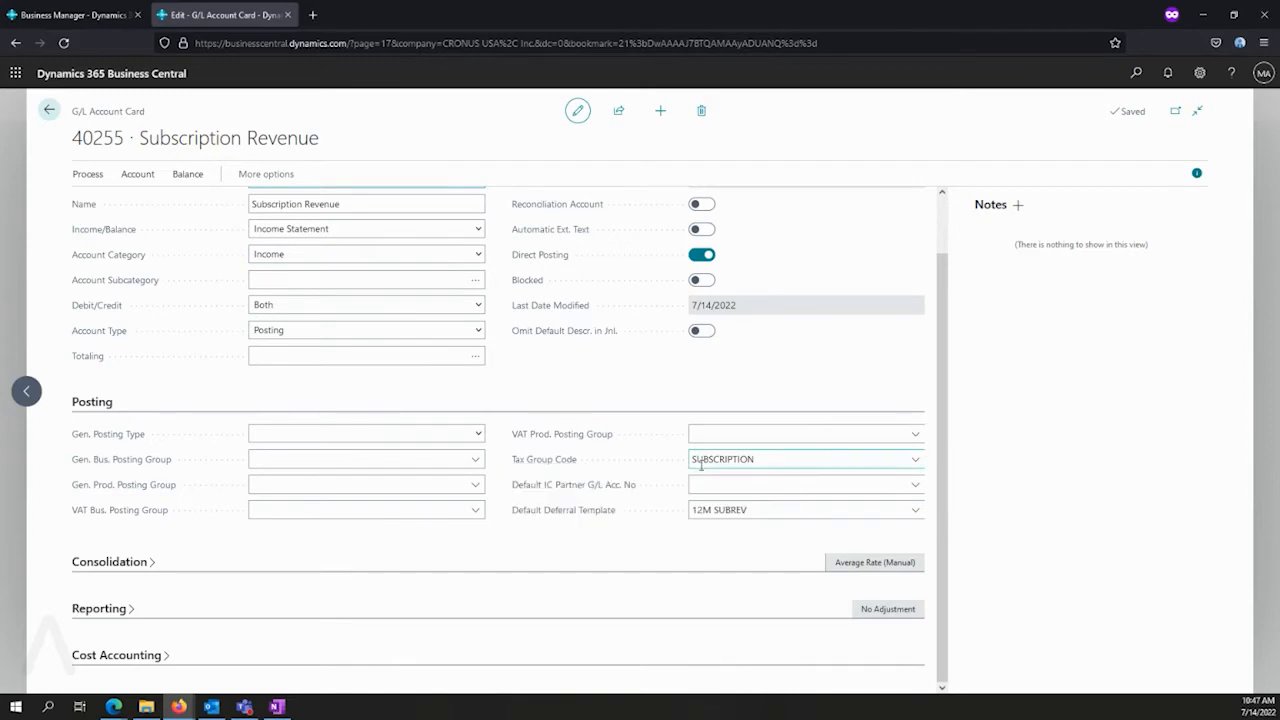
pyautogui.click(598, 532)
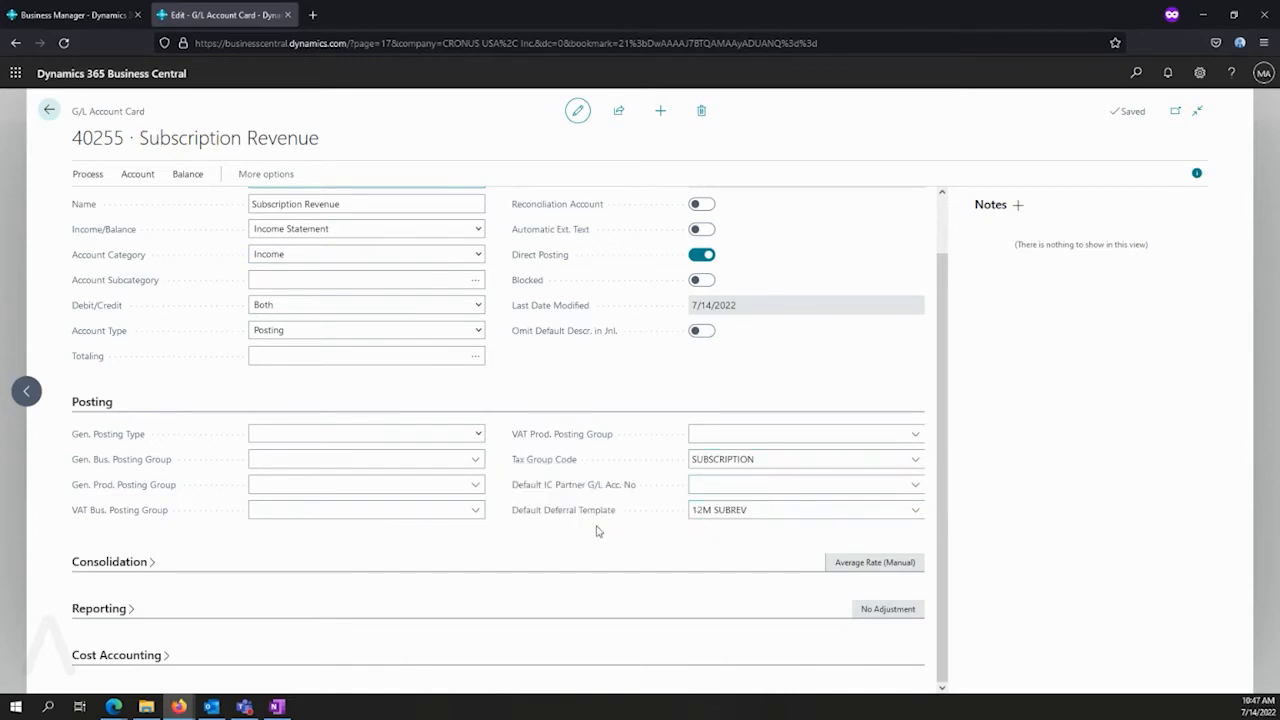
pyautogui.moveTo(636, 546)
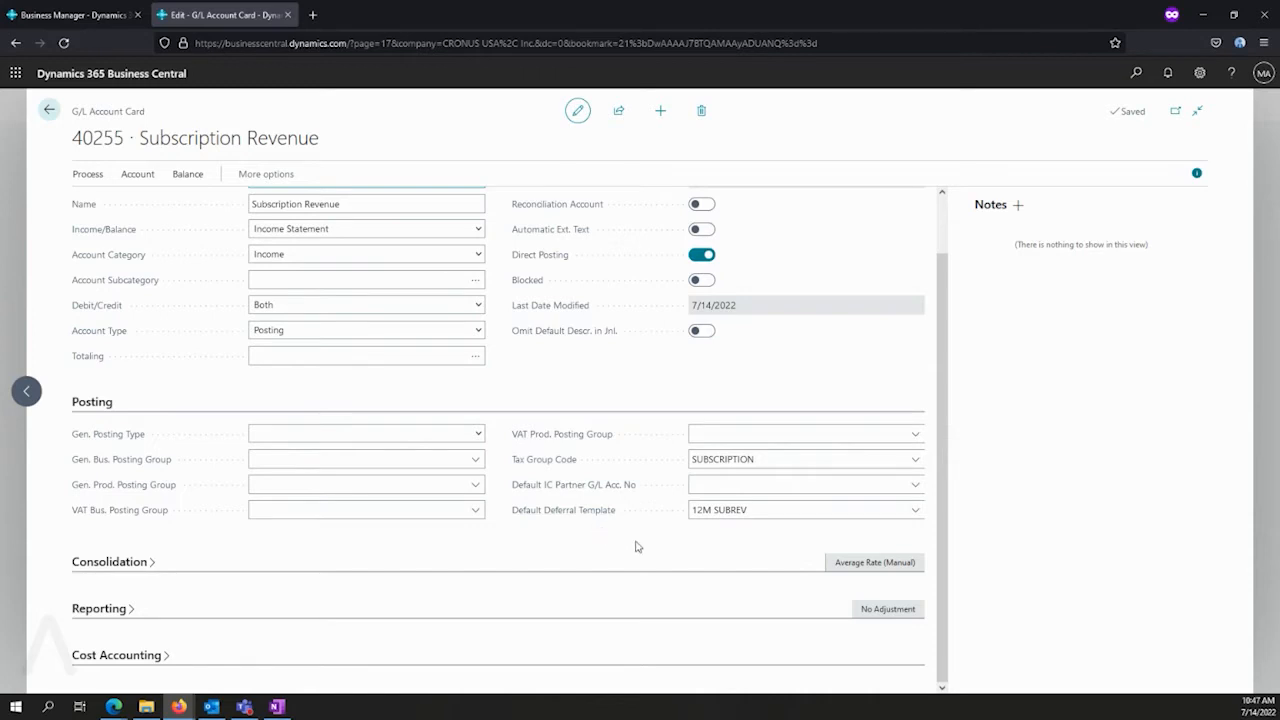
pyautogui.click(912, 510)
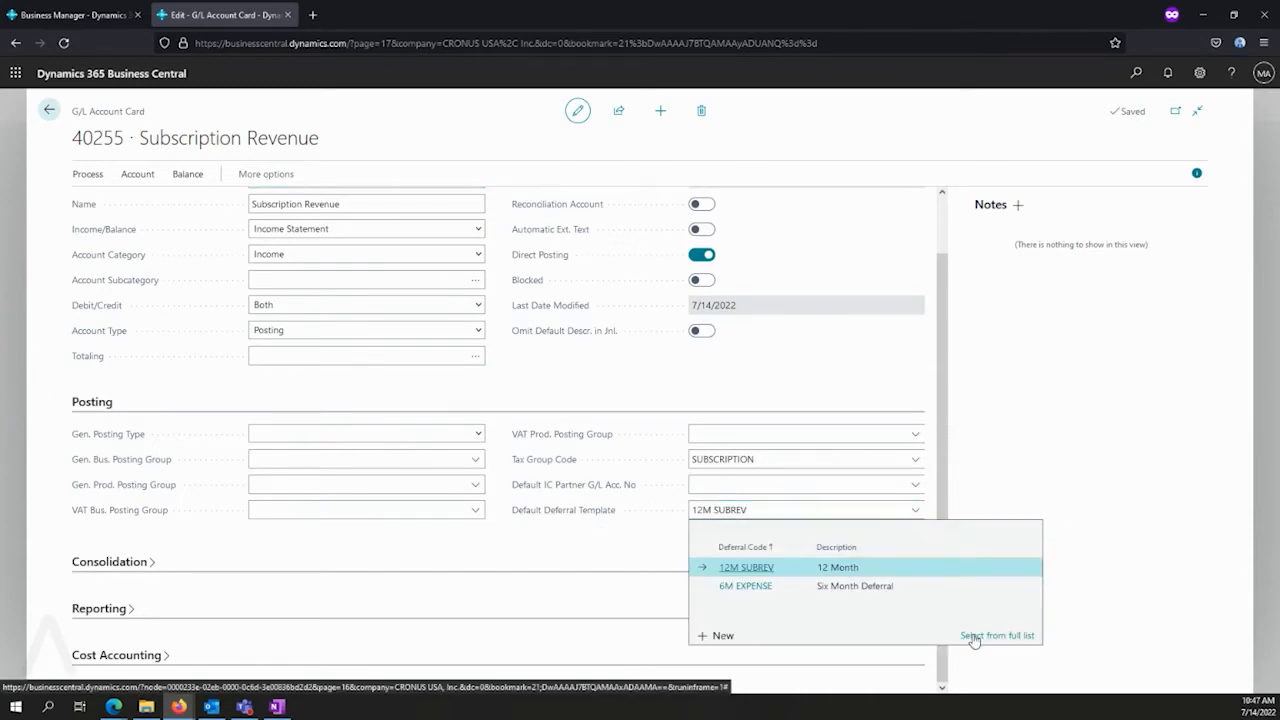
# Step: Open the 12M SUBREV Deferral Template Card from the full template list via Manage > Edit
pyautogui.click(996, 636)
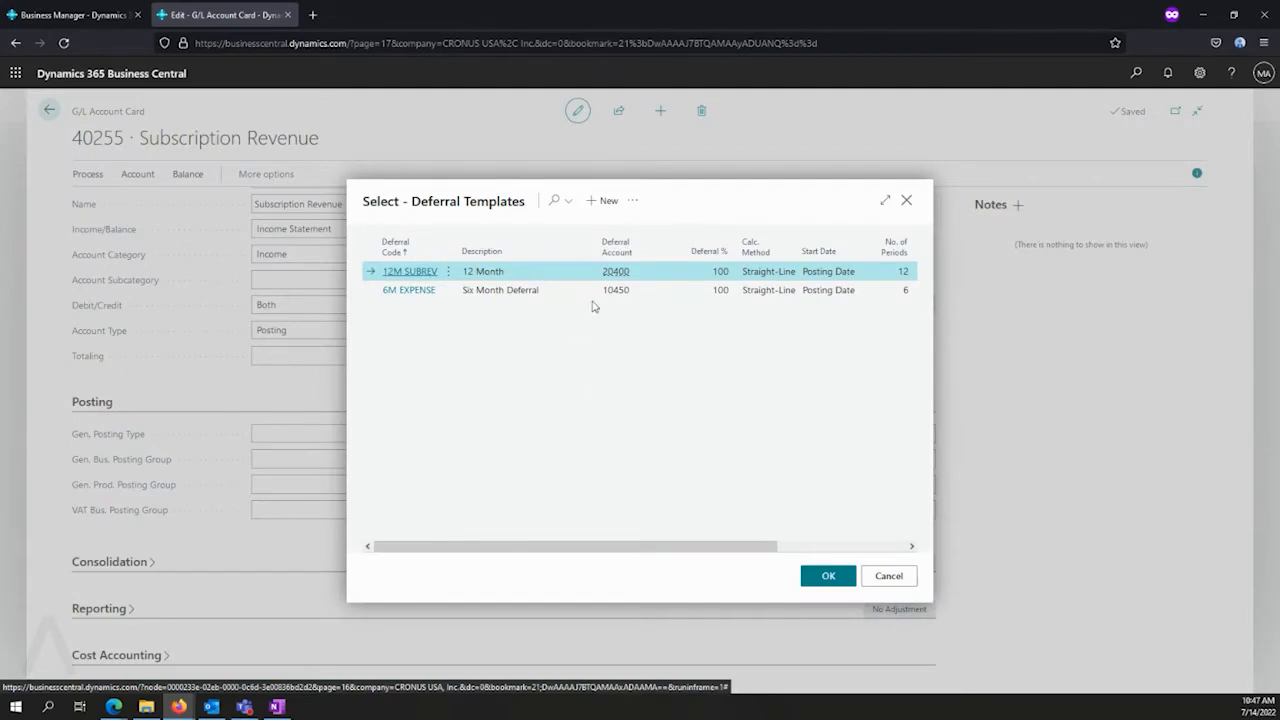
pyautogui.click(632, 200)
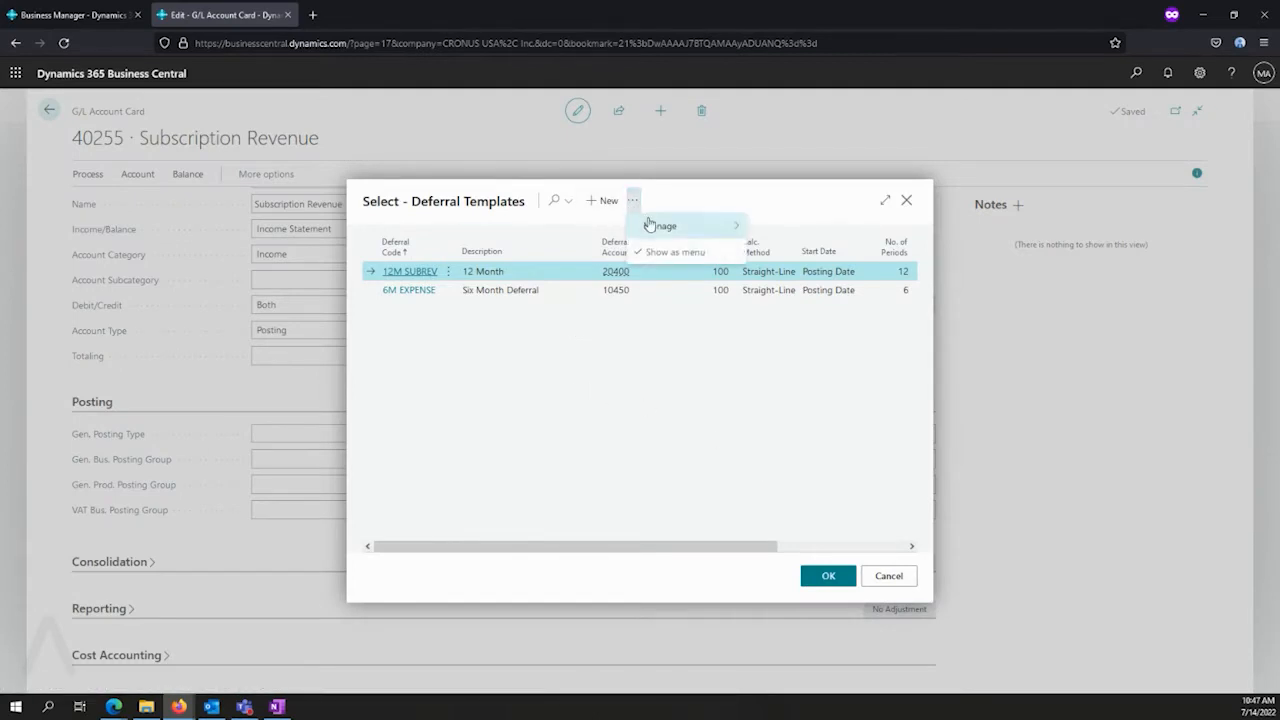
pyautogui.click(410, 272)
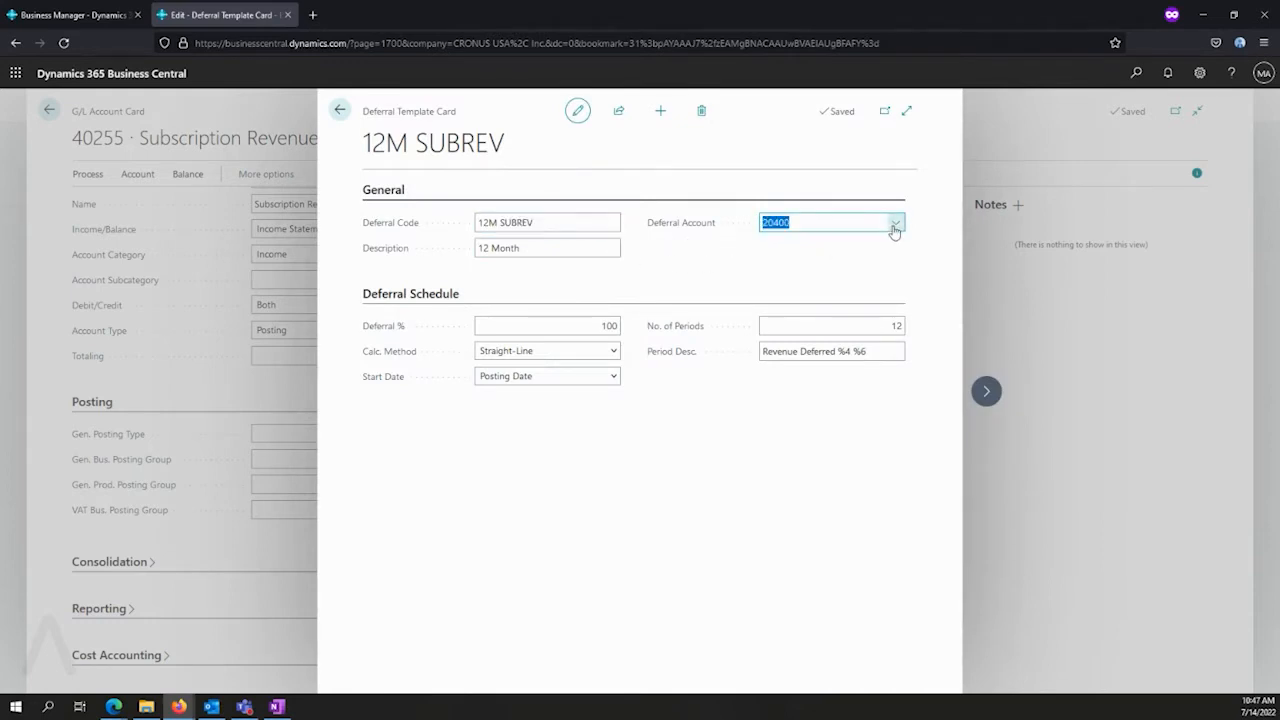
pyautogui.click(896, 222)
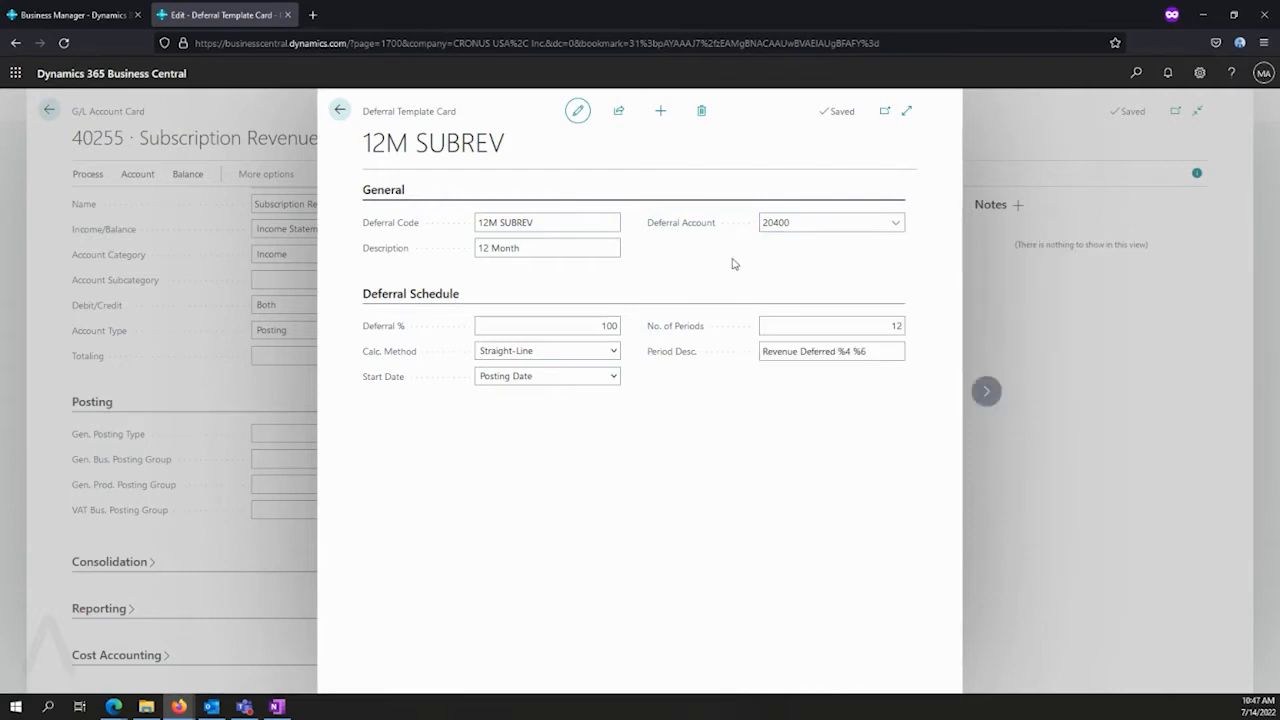
pyautogui.click(548, 324)
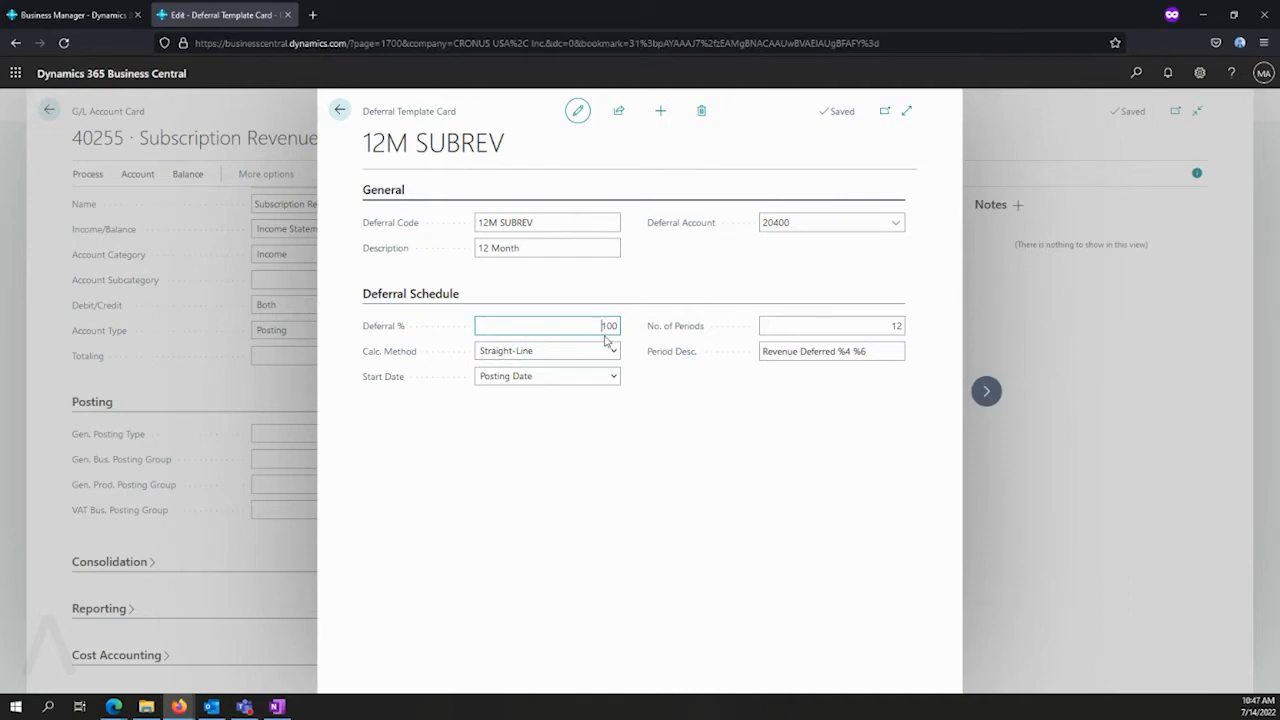
pyautogui.click(830, 324)
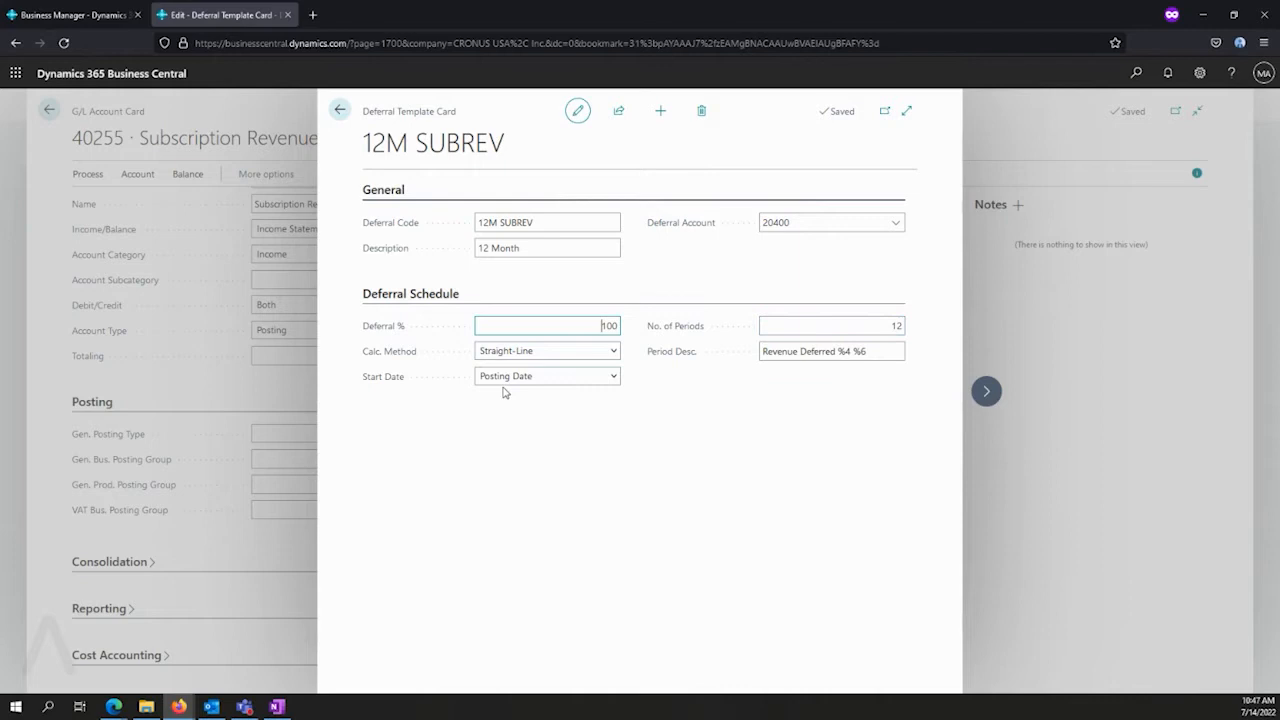
pyautogui.click(612, 376)
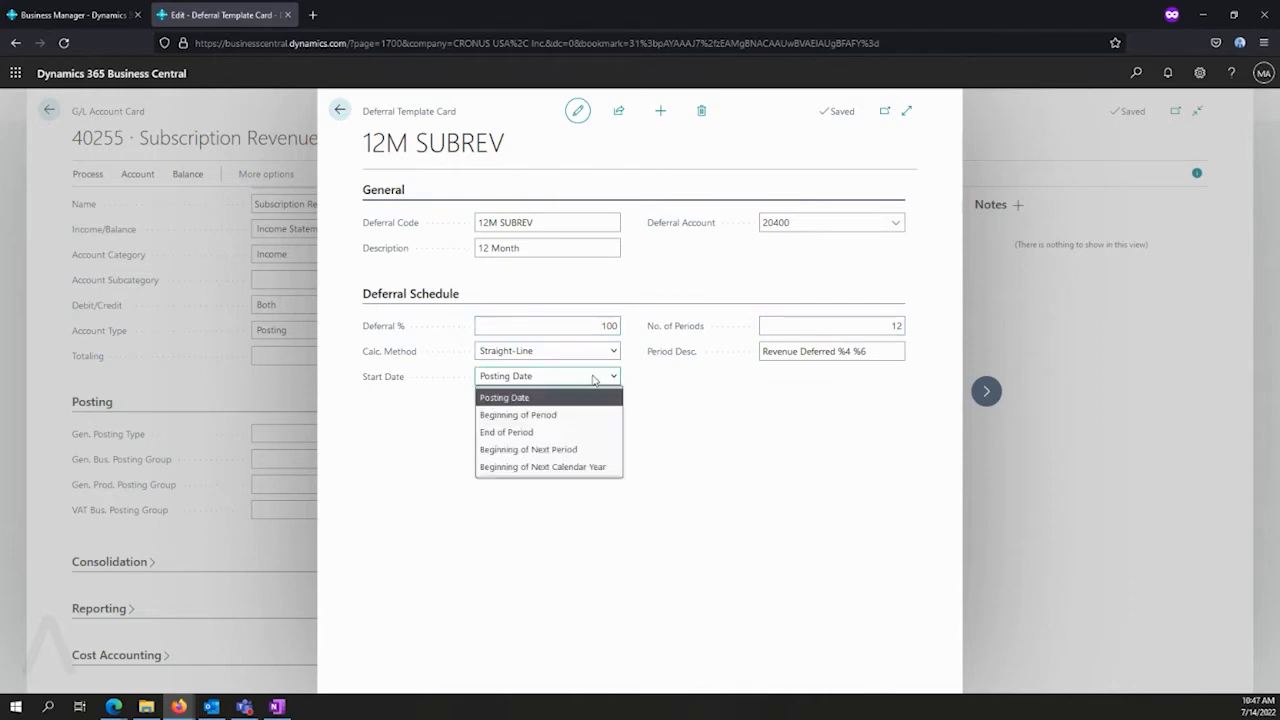
pyautogui.moveTo(584, 390)
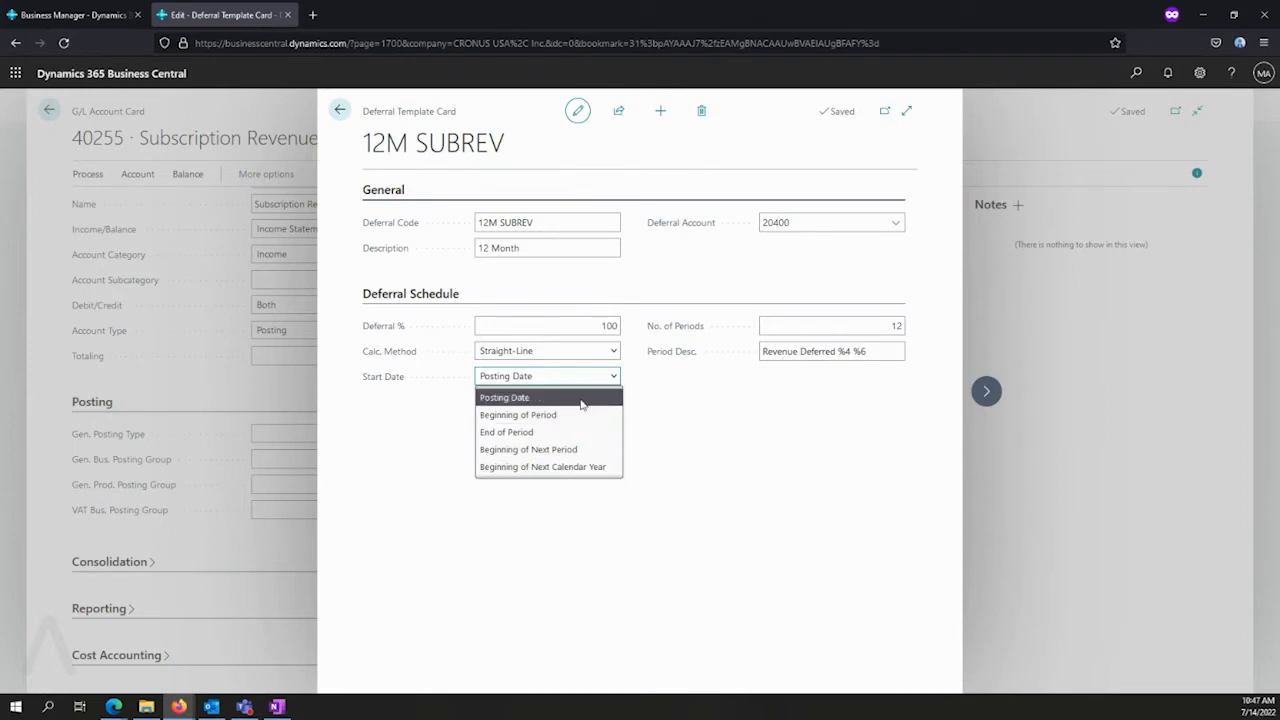
pyautogui.click(504, 396)
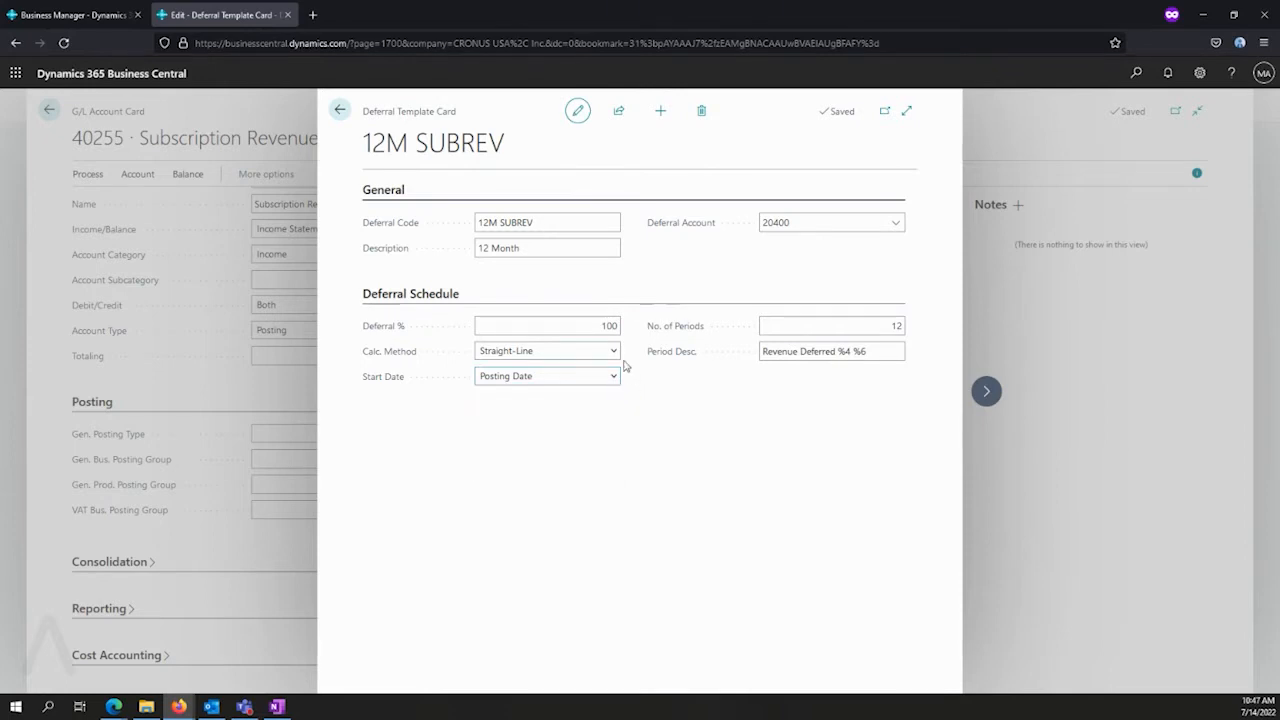
pyautogui.click(612, 350)
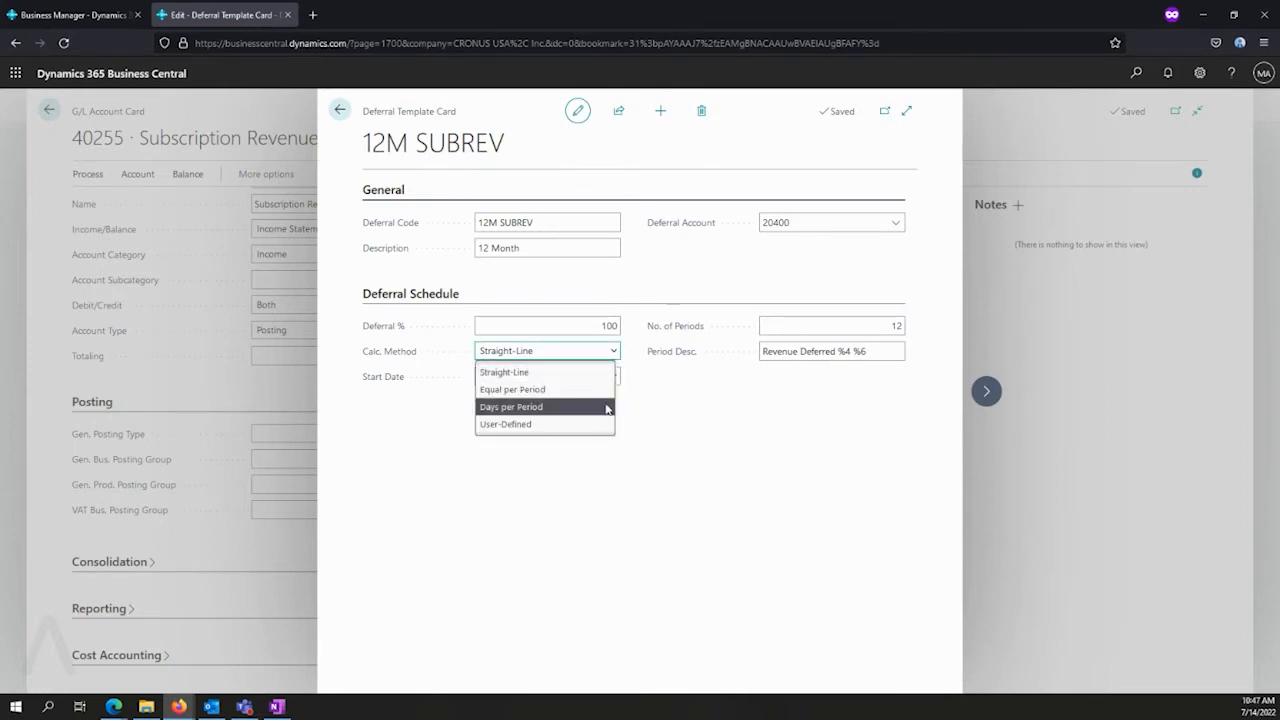
pyautogui.click(700, 384)
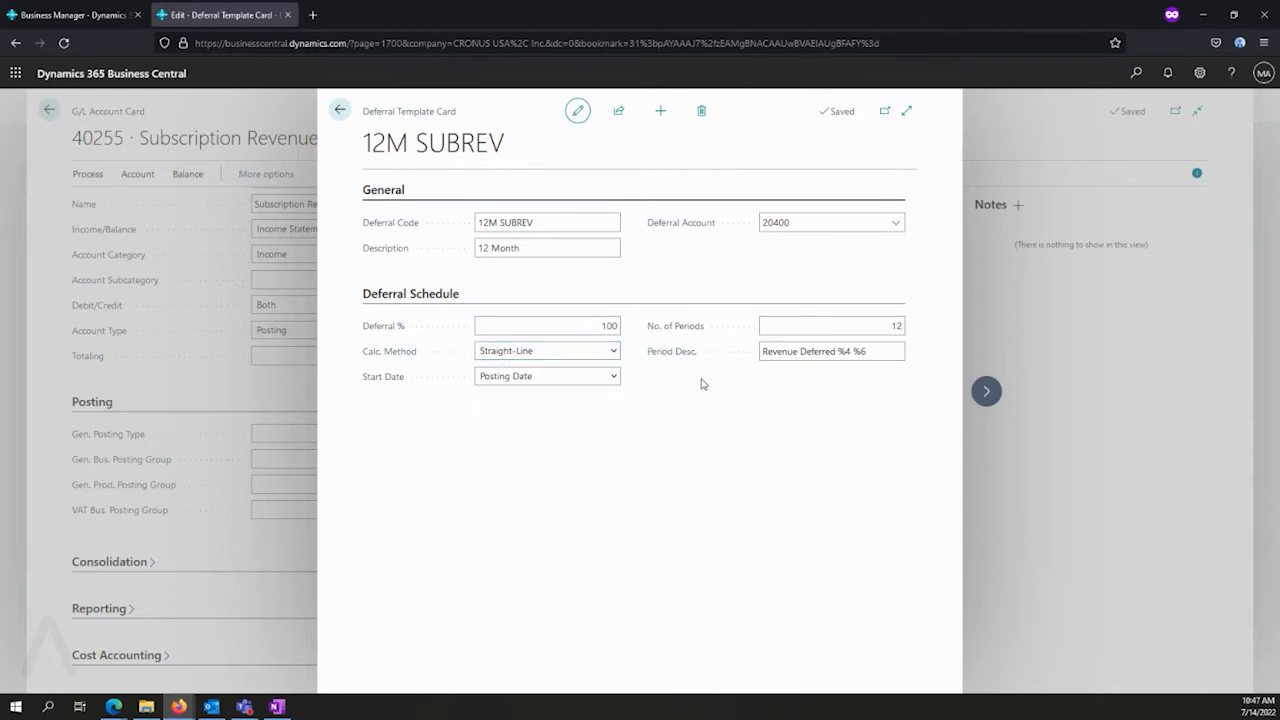
pyautogui.tripleClick(832, 350)
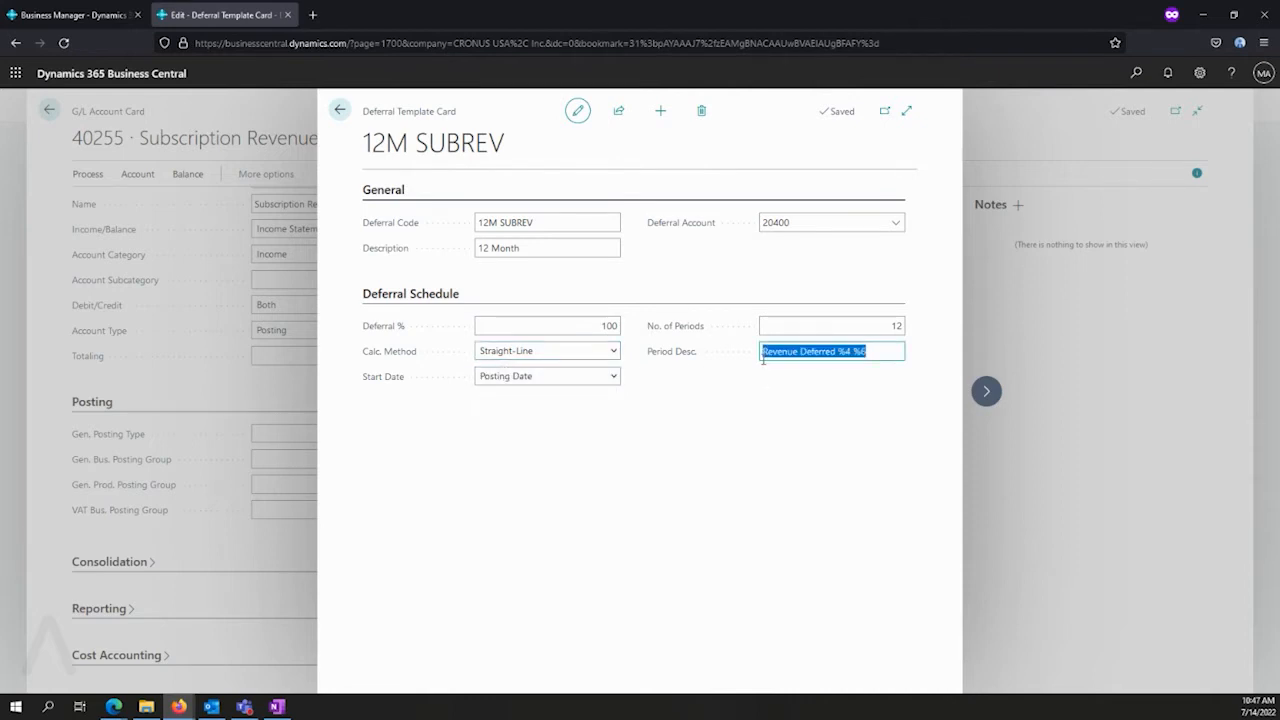
pyautogui.click(812, 352)
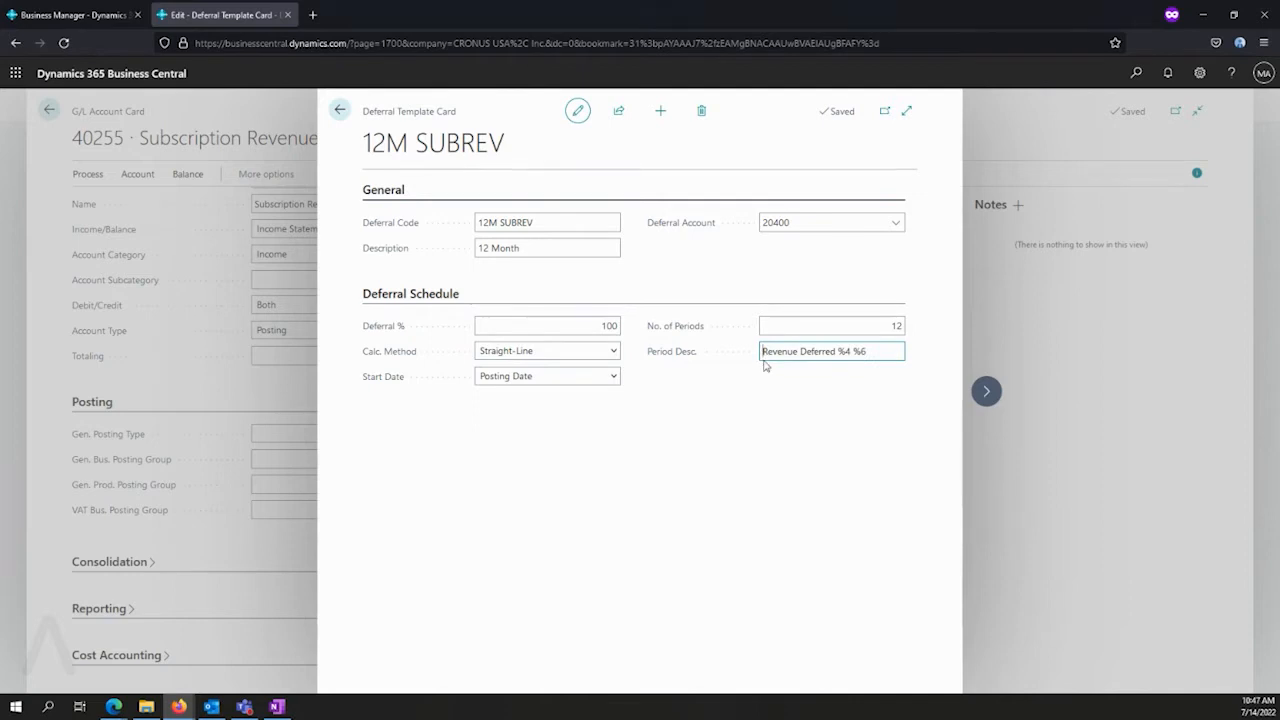
pyautogui.moveTo(848, 368)
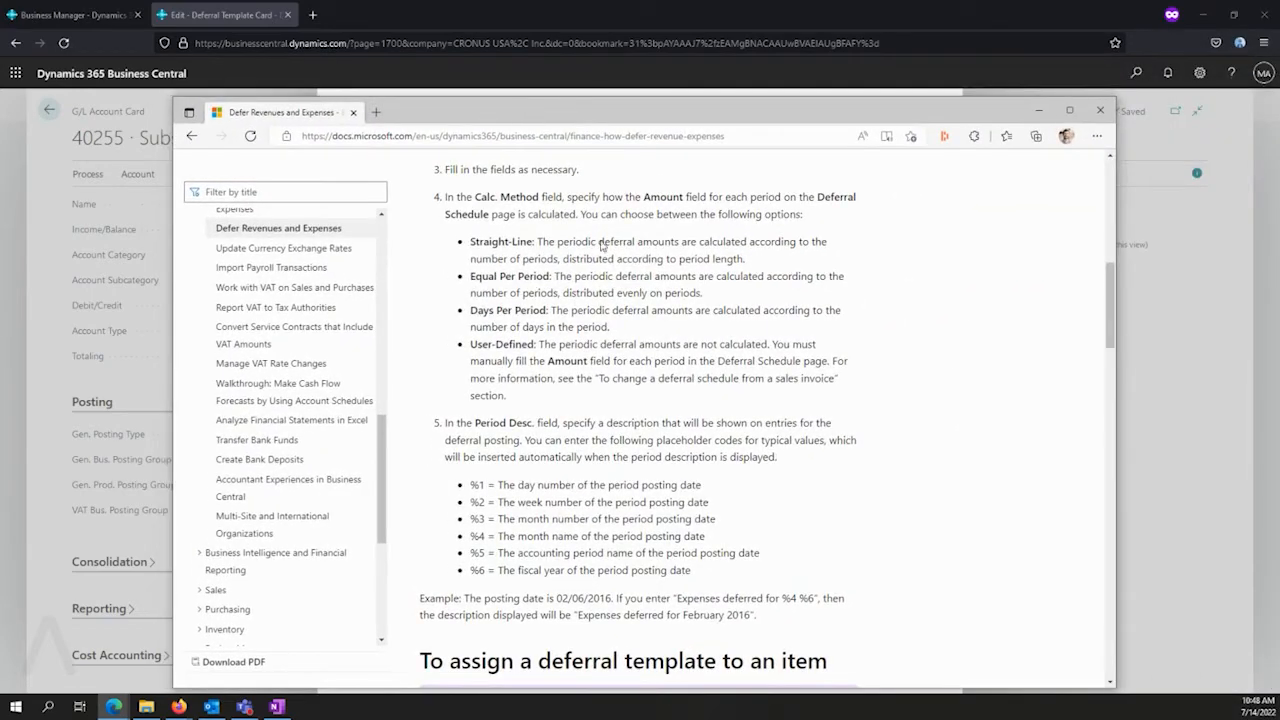
# Step: Highlight the %1–%4 period-description placeholder list in the Defer Revenues and Expenses article
pyautogui.moveTo(468, 240); pyautogui.dragTo(508, 396)
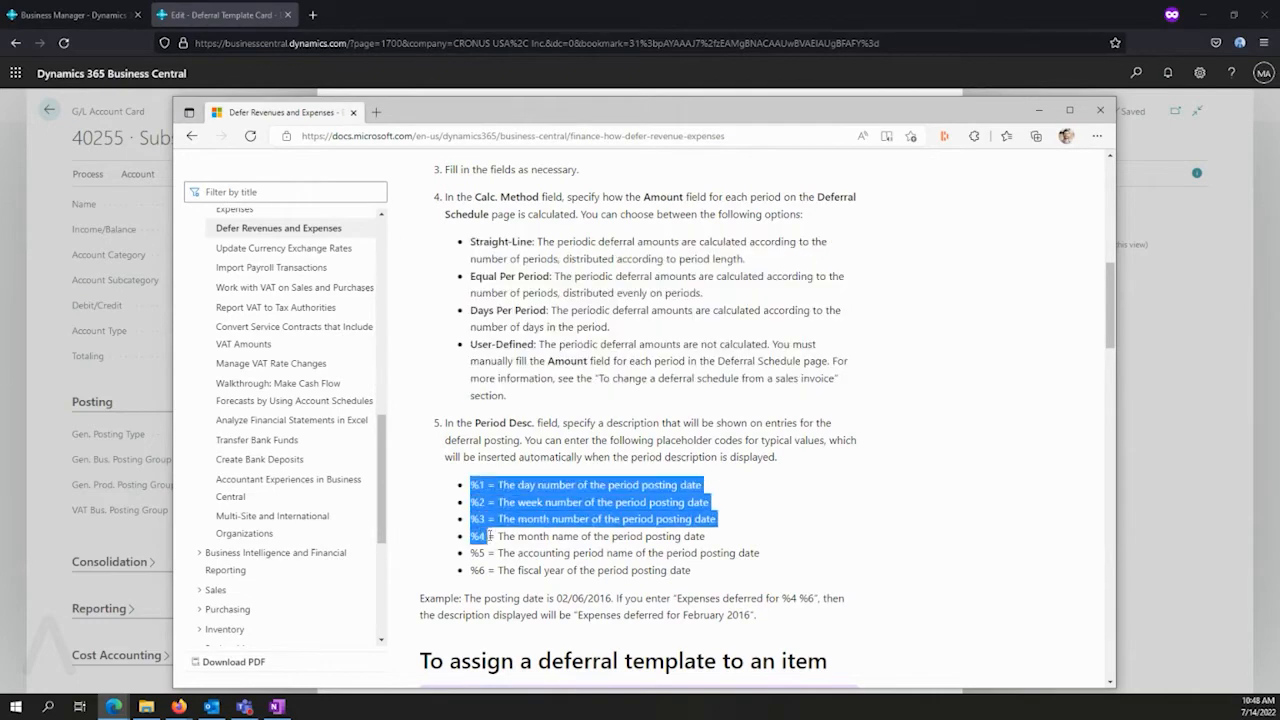
pyautogui.moveTo(488, 536); pyautogui.dragTo(696, 570)
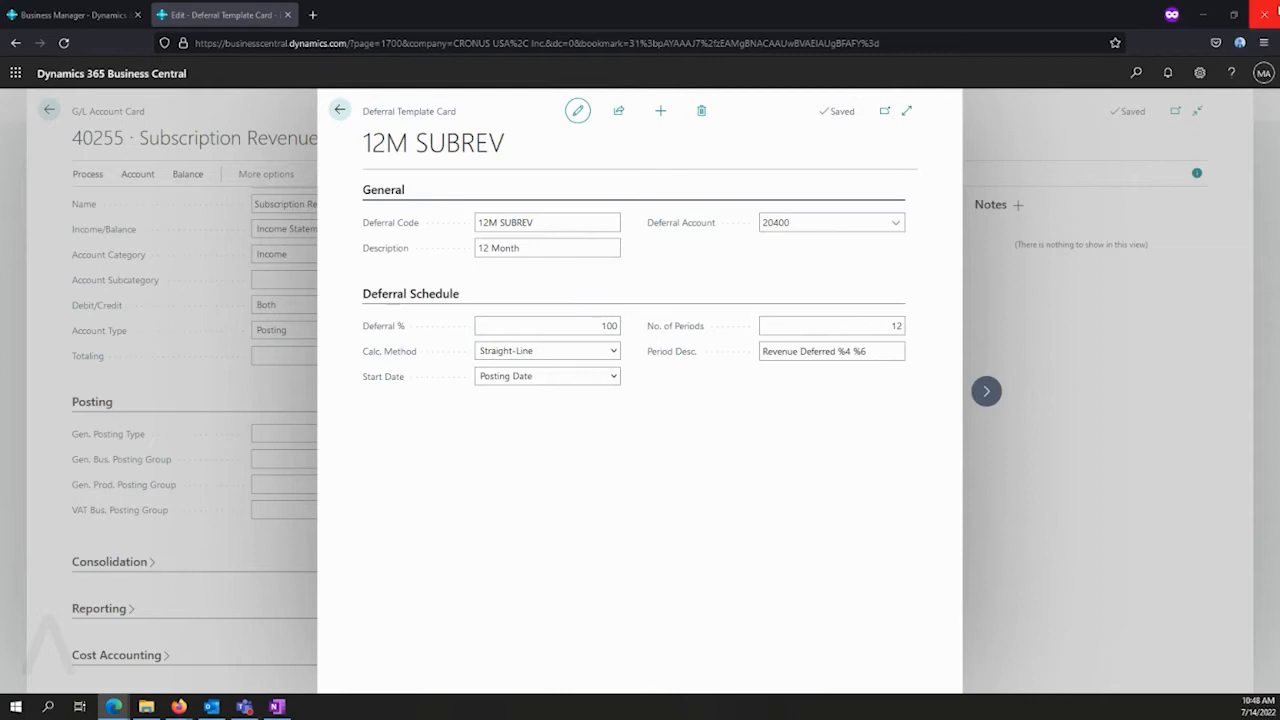
pyautogui.moveTo(928, 8)
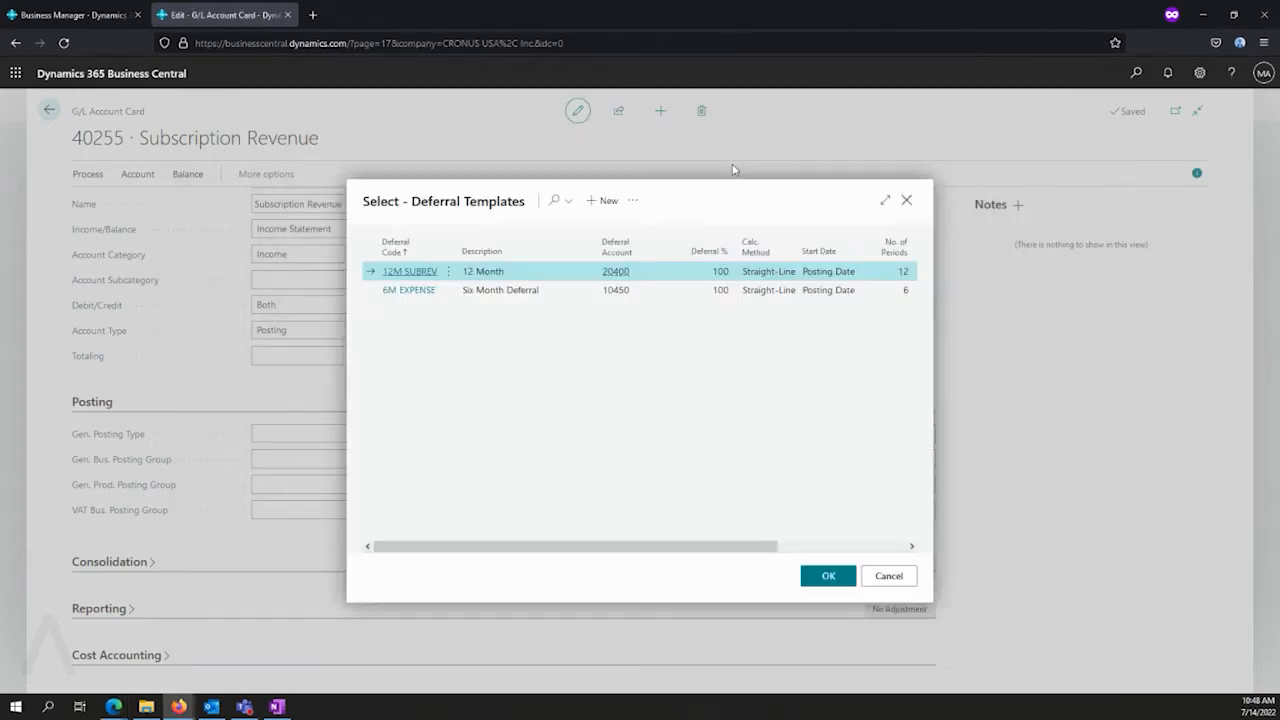
# Step: Close the Deferral Templates list and switch to the Business Manager browser tab
pyautogui.click(828, 576)
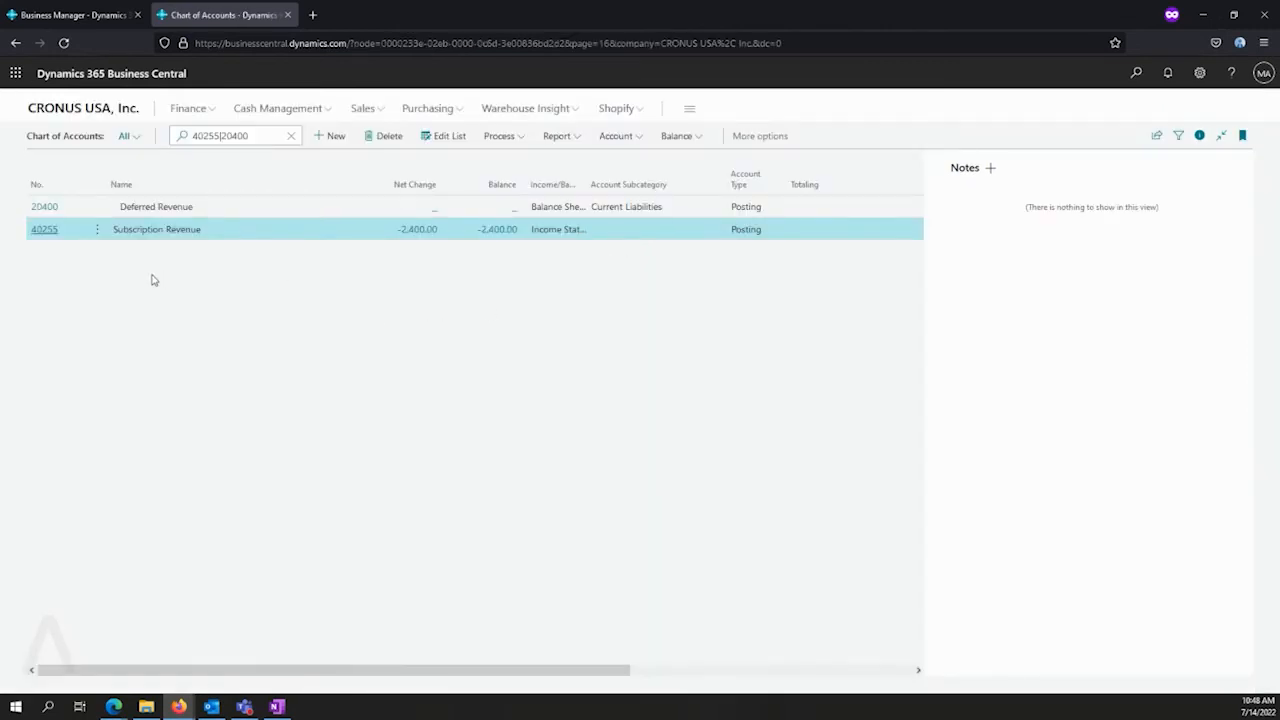
pyautogui.moveTo(70, 14)
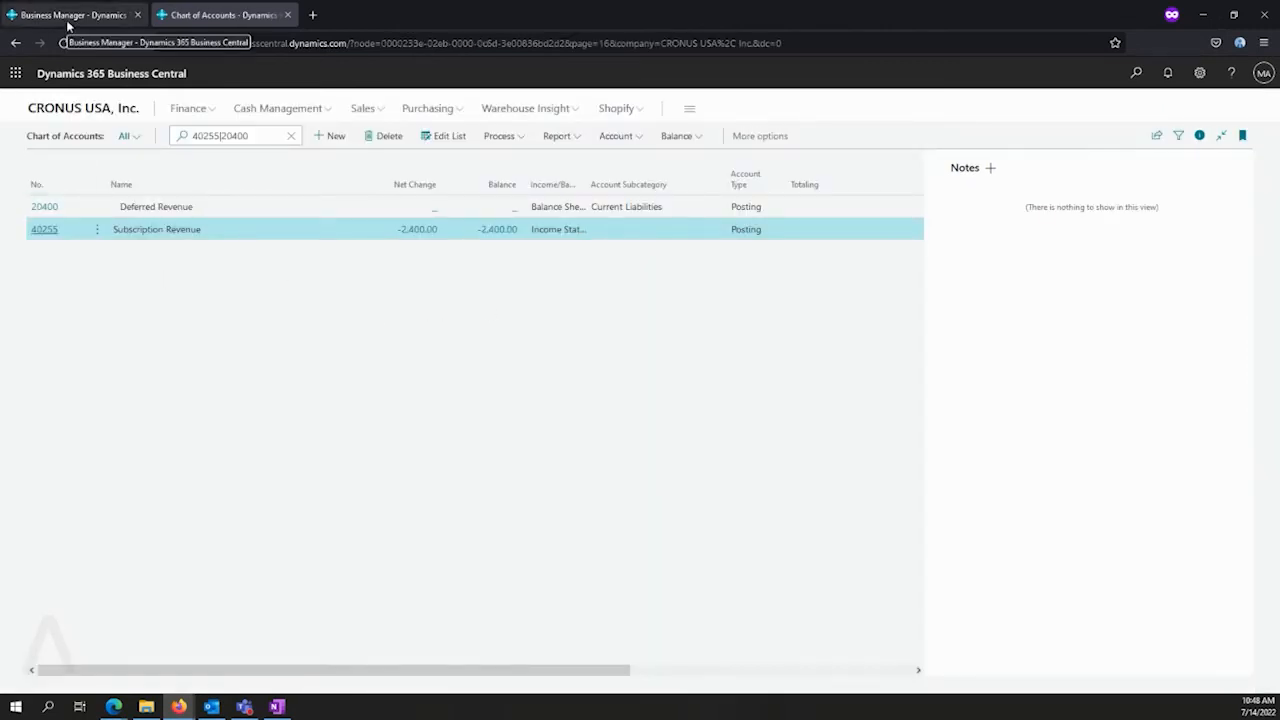
pyautogui.click(70, 14)
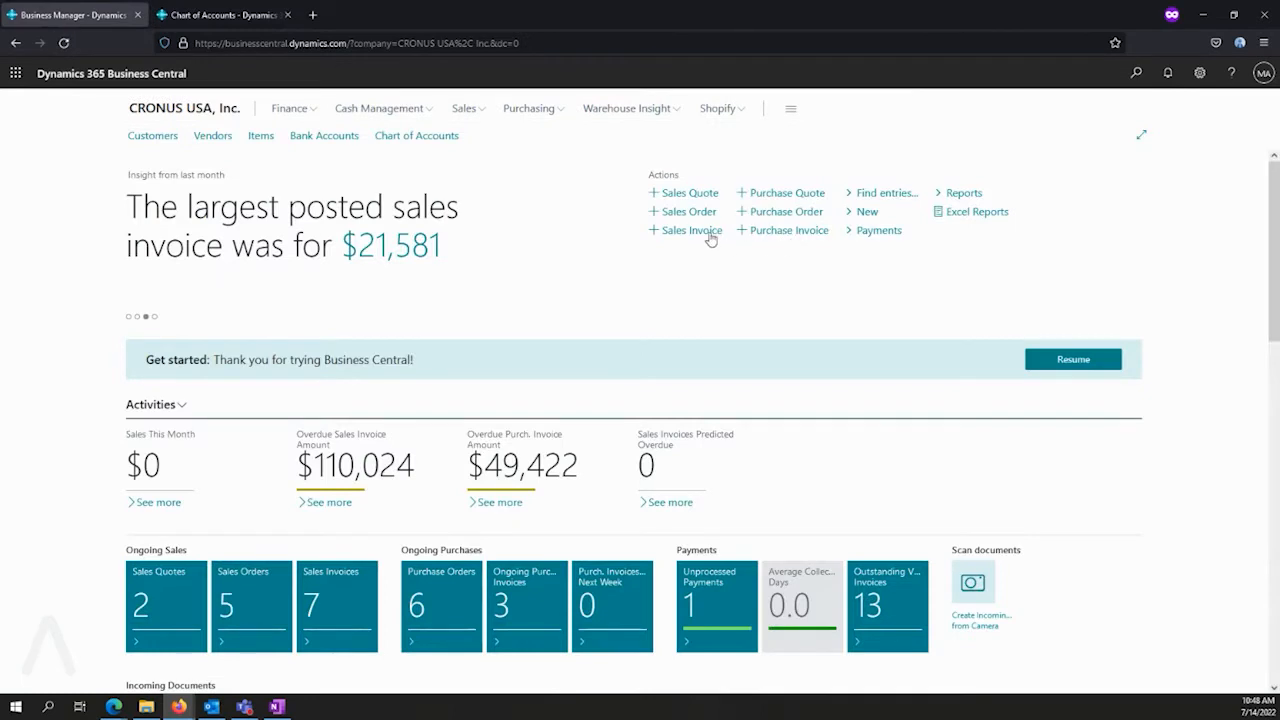
# Step: Start a sales invoice for Adatum Corporation with a G/L Account line on 40255
pyautogui.click(690, 230)
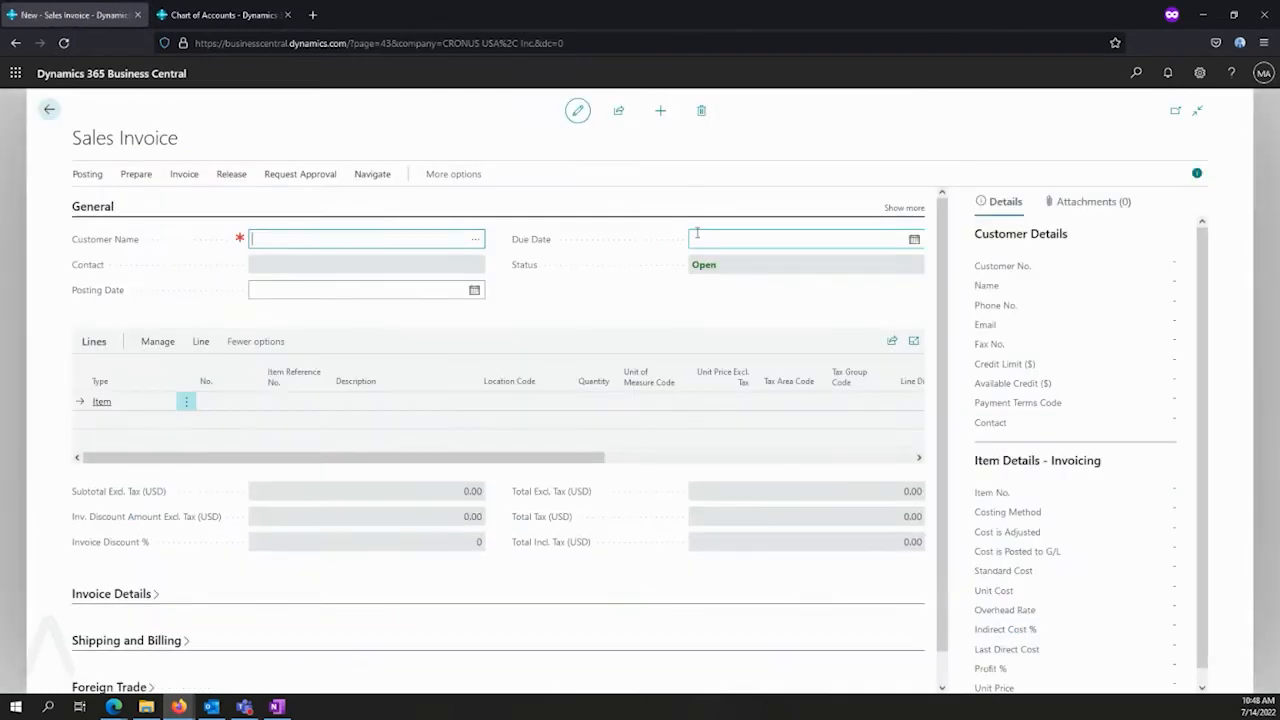
pyautogui.click(476, 238)
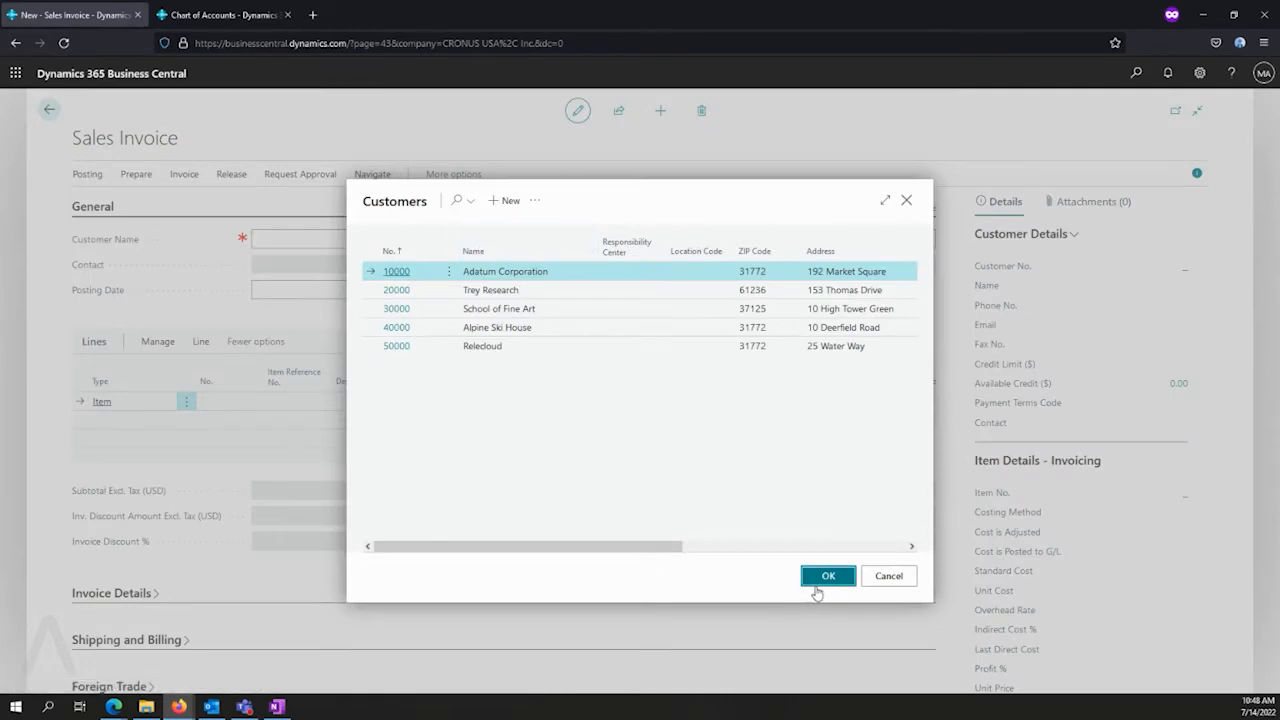
pyautogui.click(828, 576)
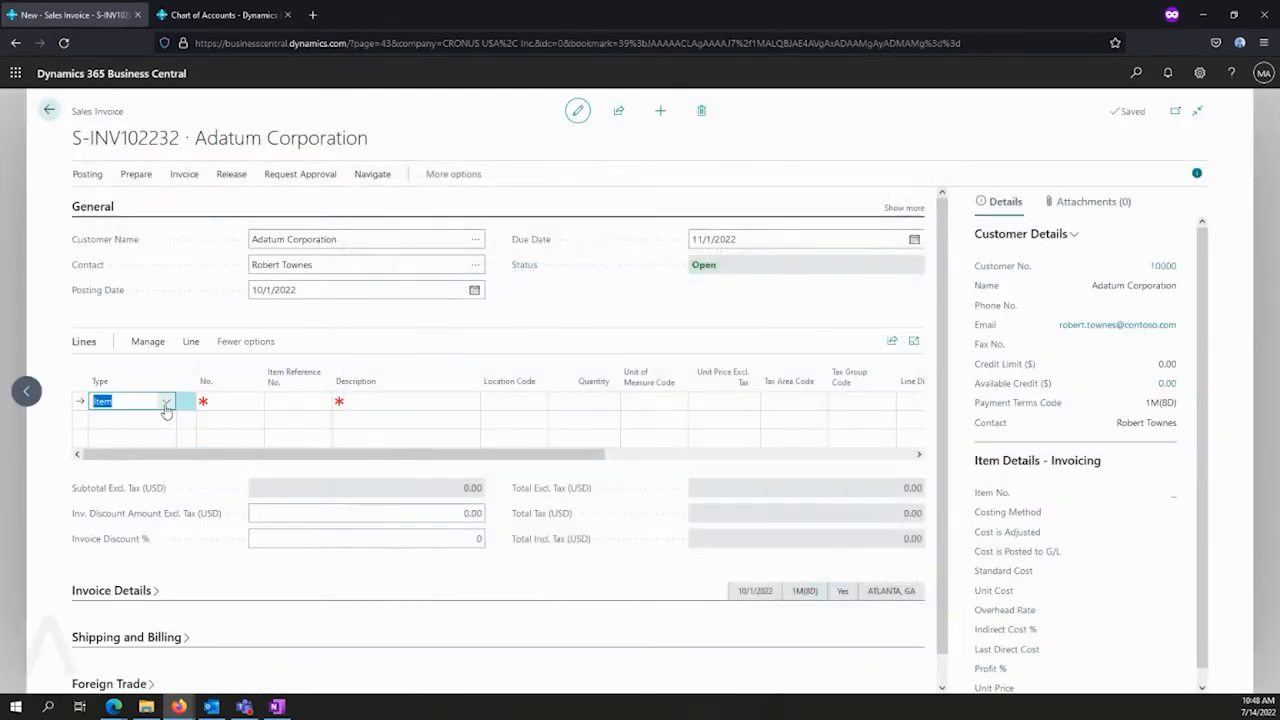
pyautogui.click(166, 400)
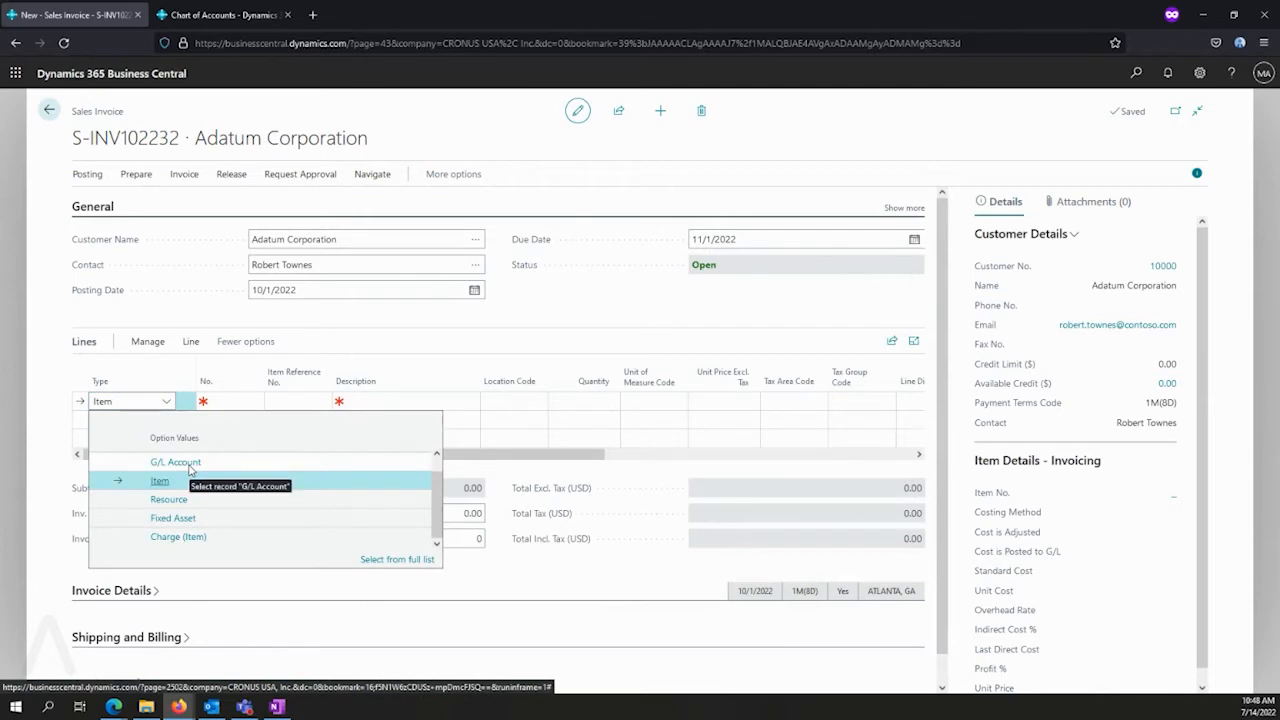
pyautogui.moveTo(184, 480)
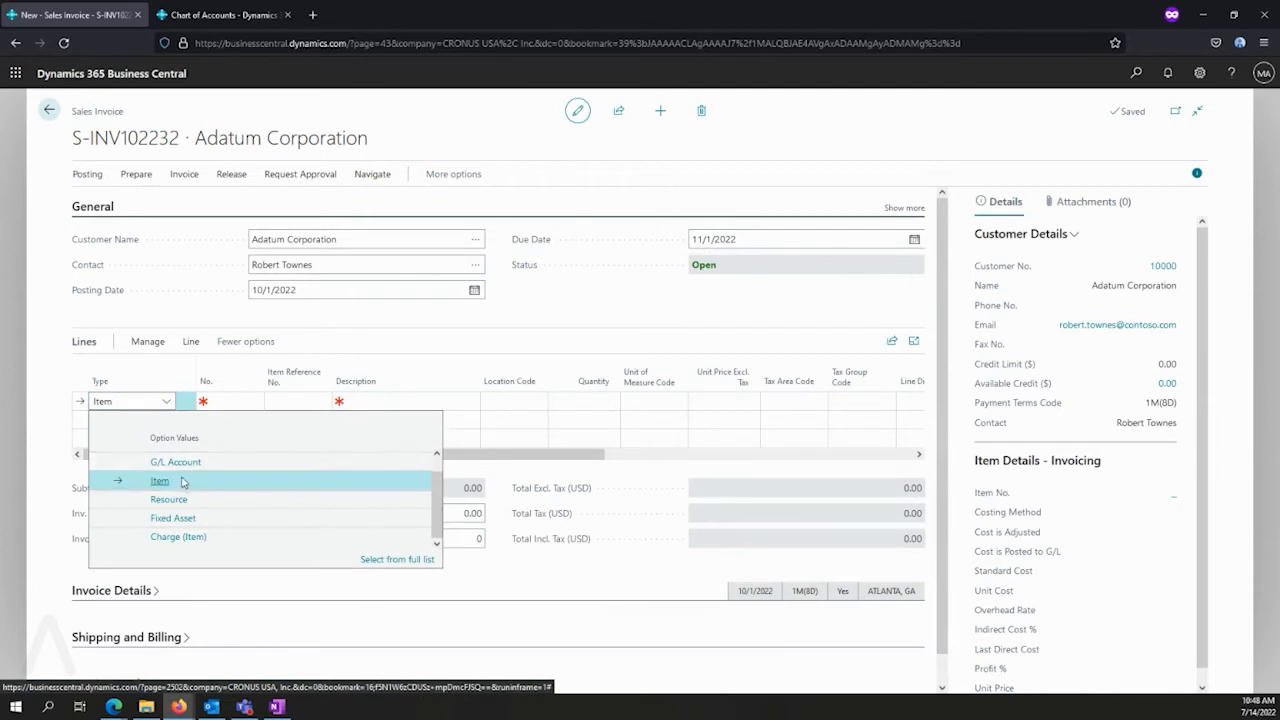
pyautogui.moveTo(176, 460)
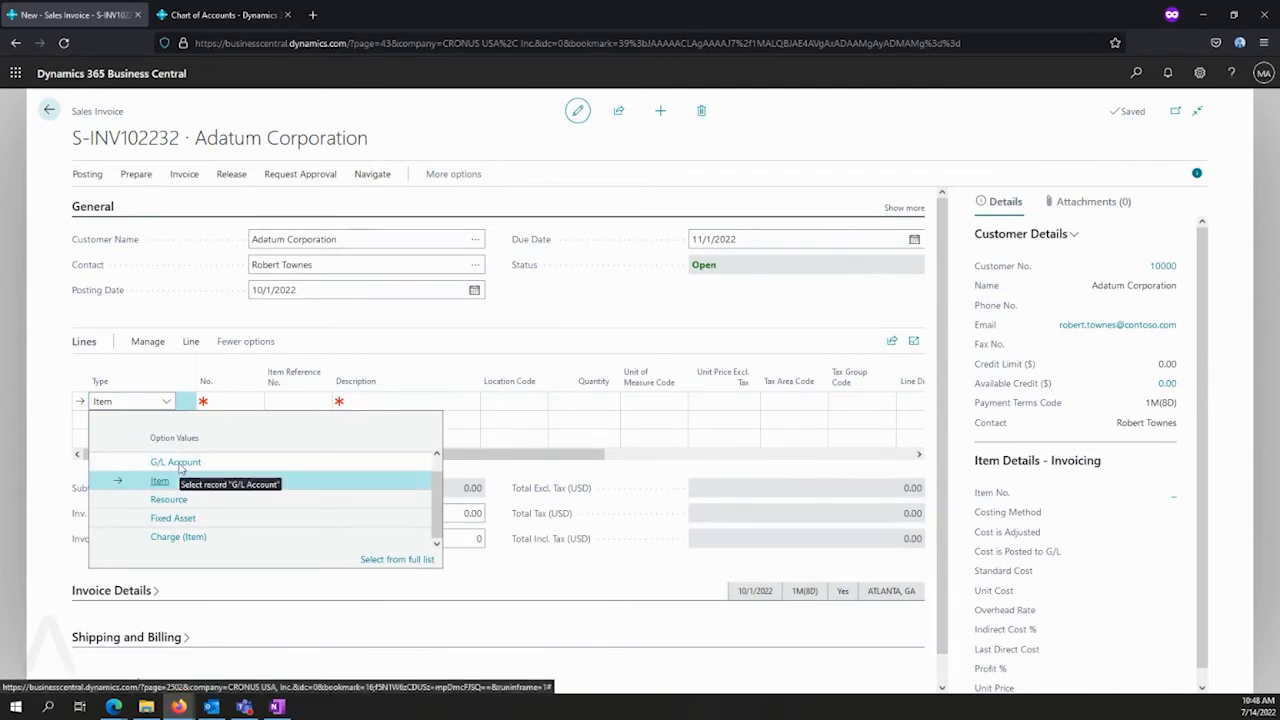
pyautogui.click(176, 460)
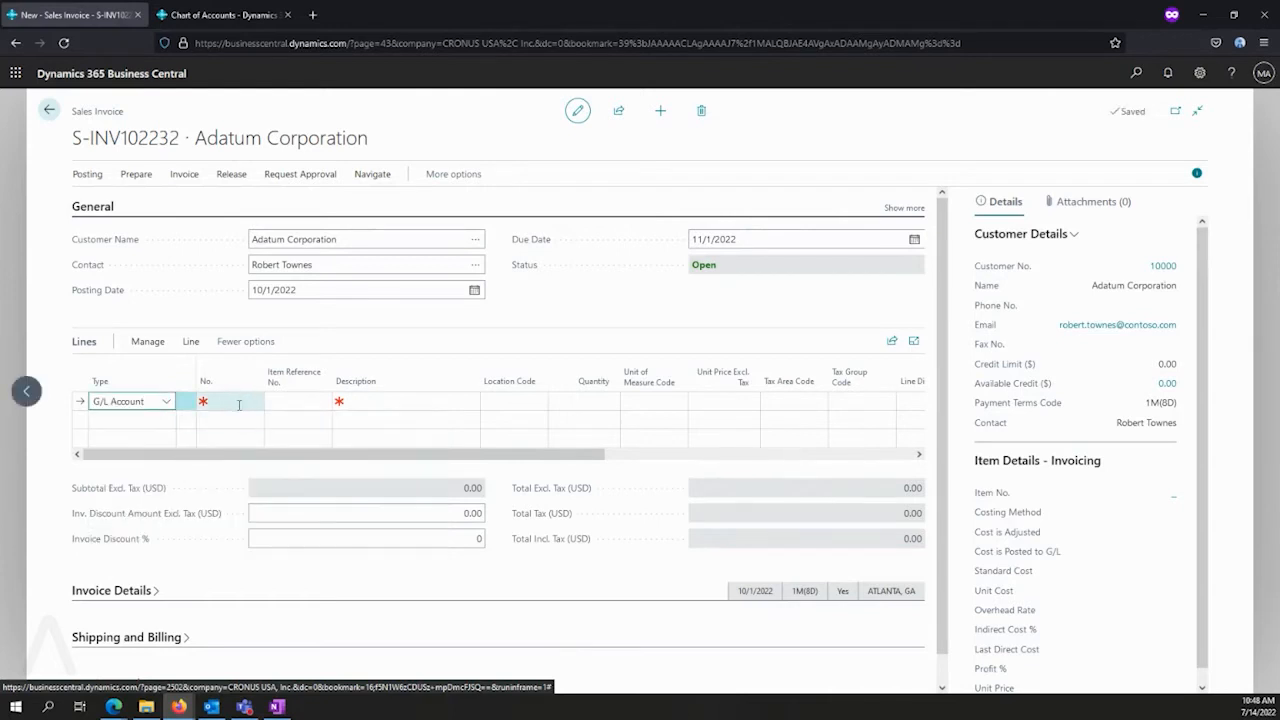
pyautogui.click(252, 400)
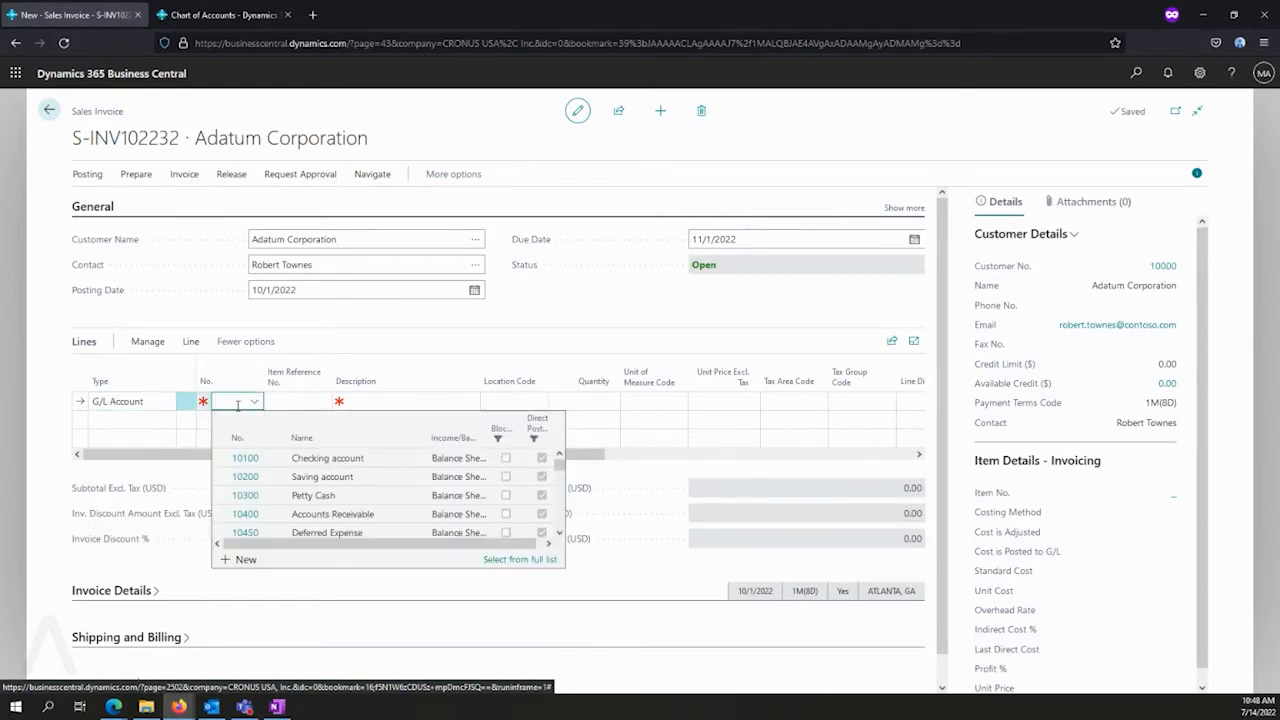
# Step: Describe the line as a 12 Month Subscription, quantity 1 at unit price 1,200.00
pyautogui.write('subs')
pyautogui.click(406, 400)
pyautogui.write('12')
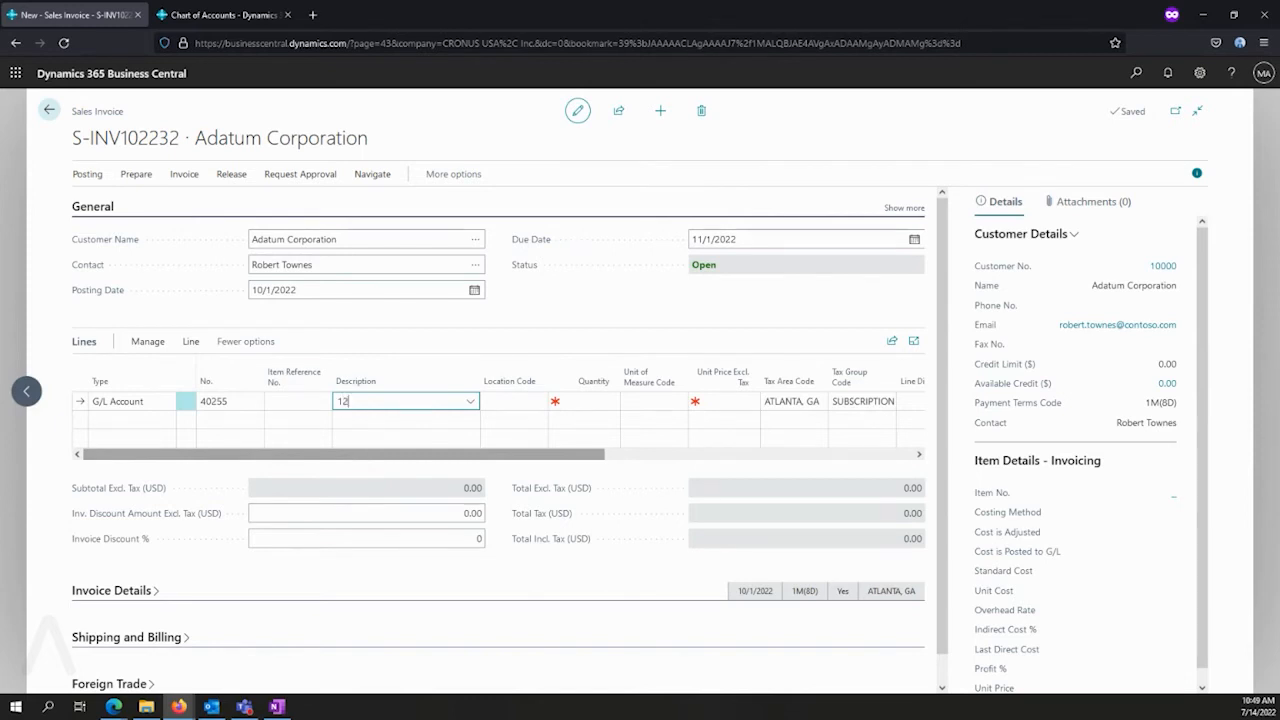
pyautogui.write('M')
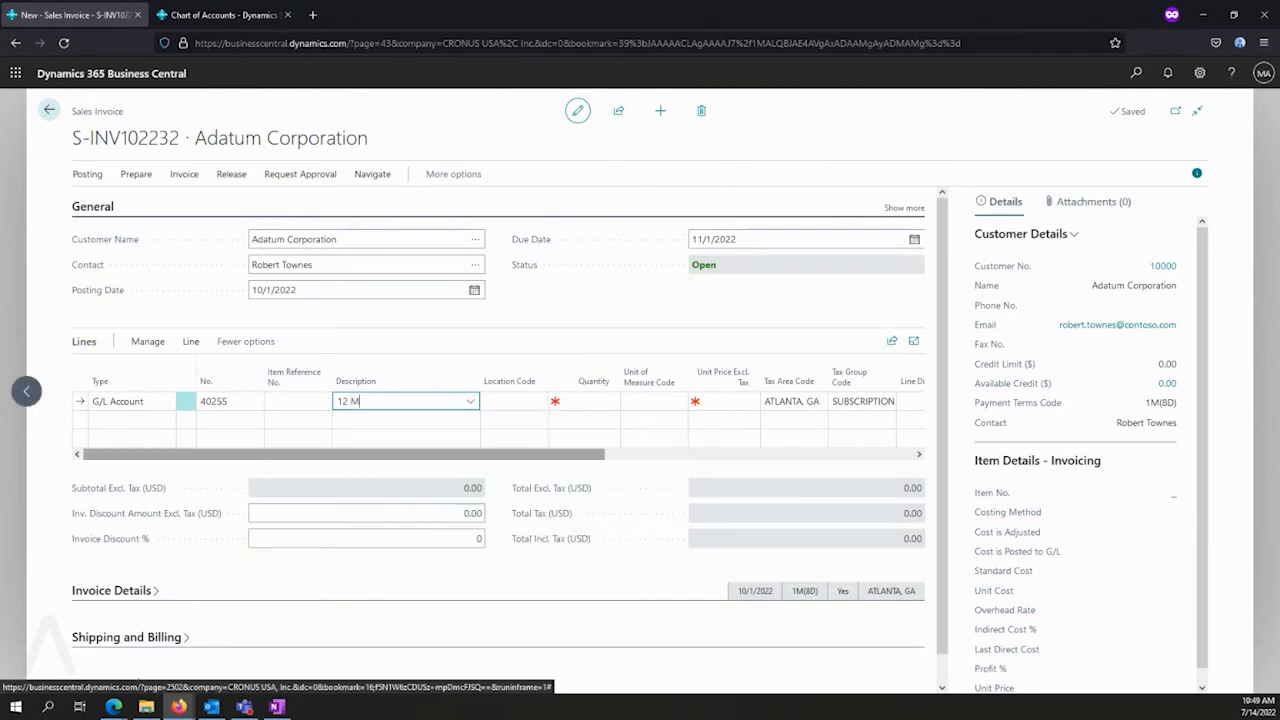
pyautogui.write('onth Su')
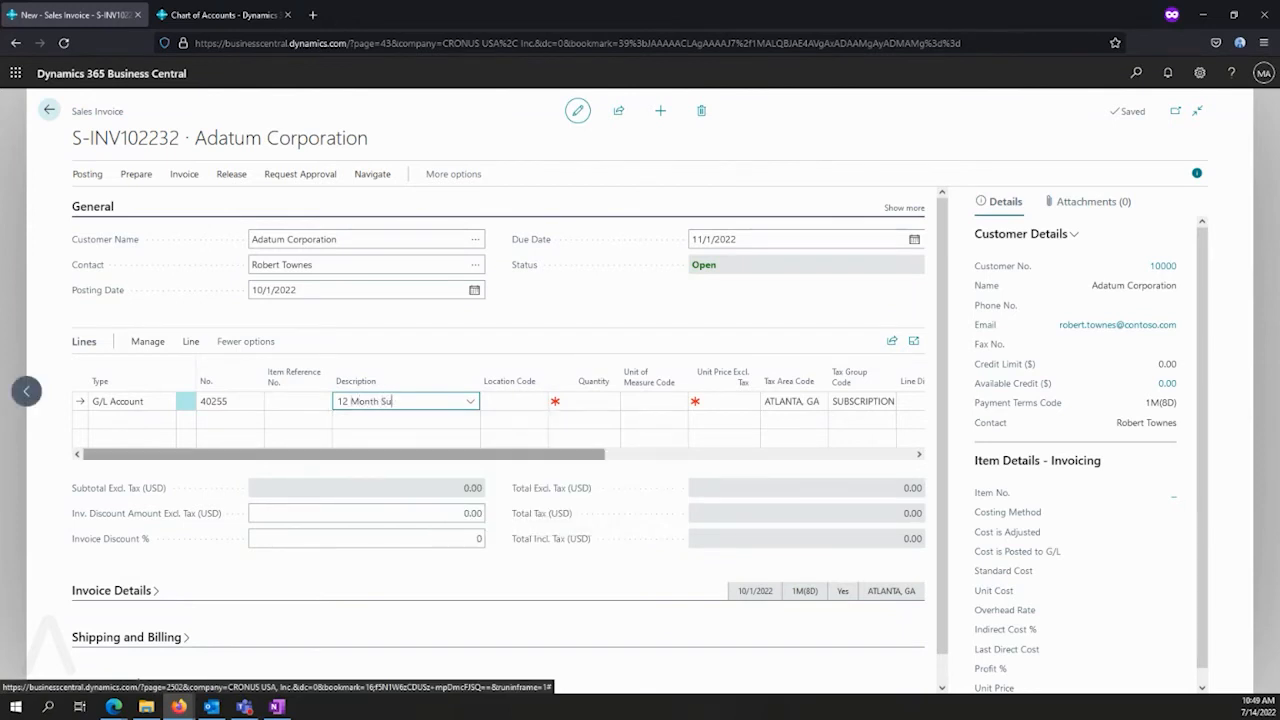
pyautogui.write('bscription for Our Service')
pyautogui.click(724, 400)
pyautogui.write('1,200')
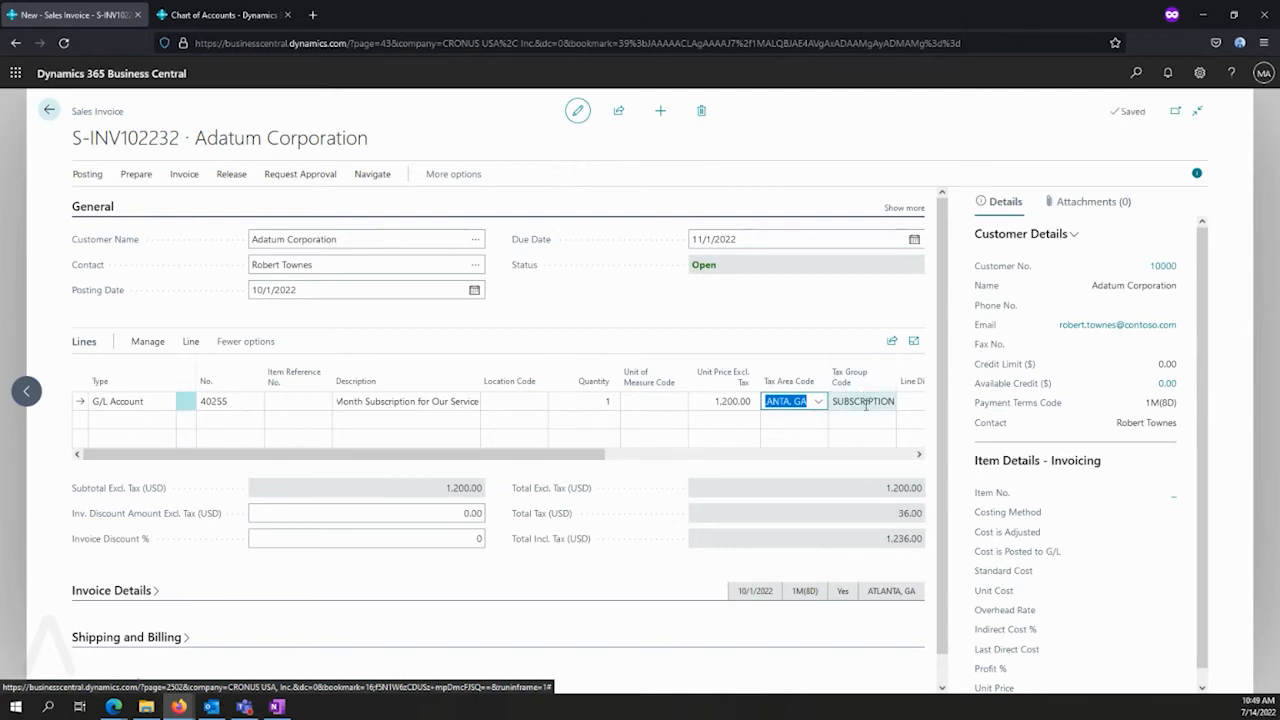
pyautogui.click(130, 418)
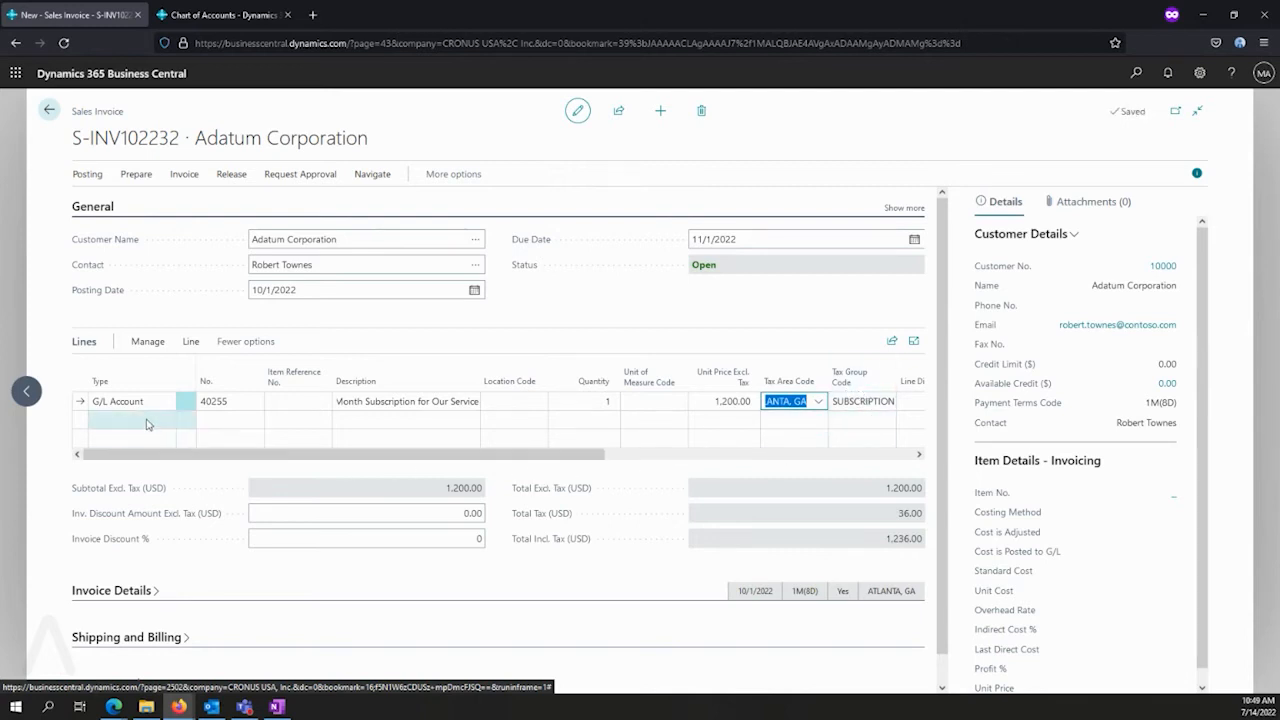
pyautogui.click(228, 400)
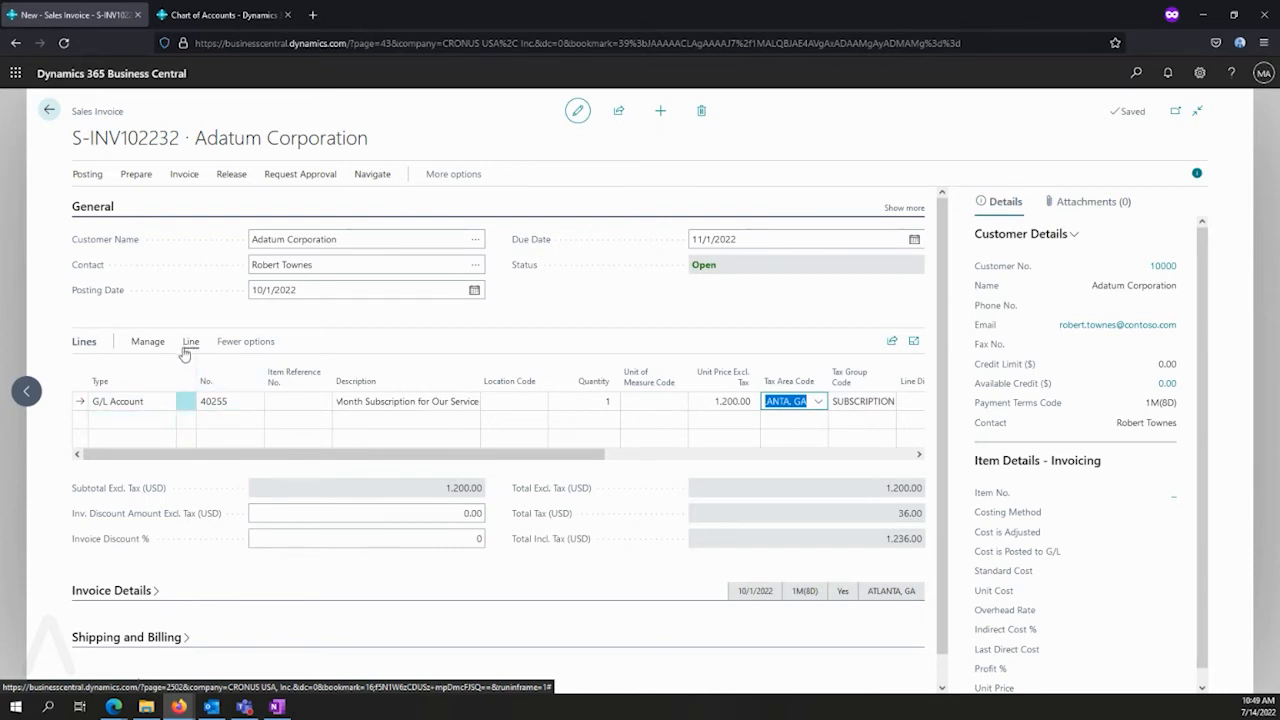
# Step: Show the deferral schedule for the subscription invoice line
pyautogui.click(190, 340)
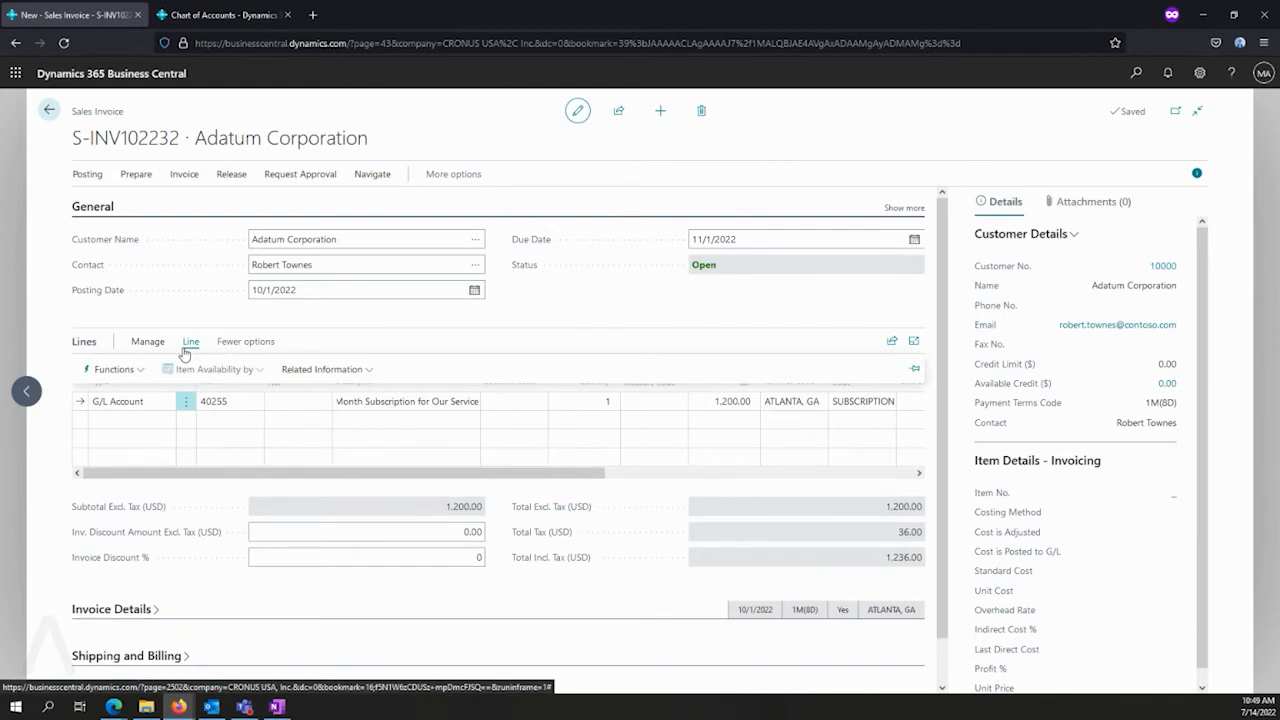
pyautogui.click(322, 368)
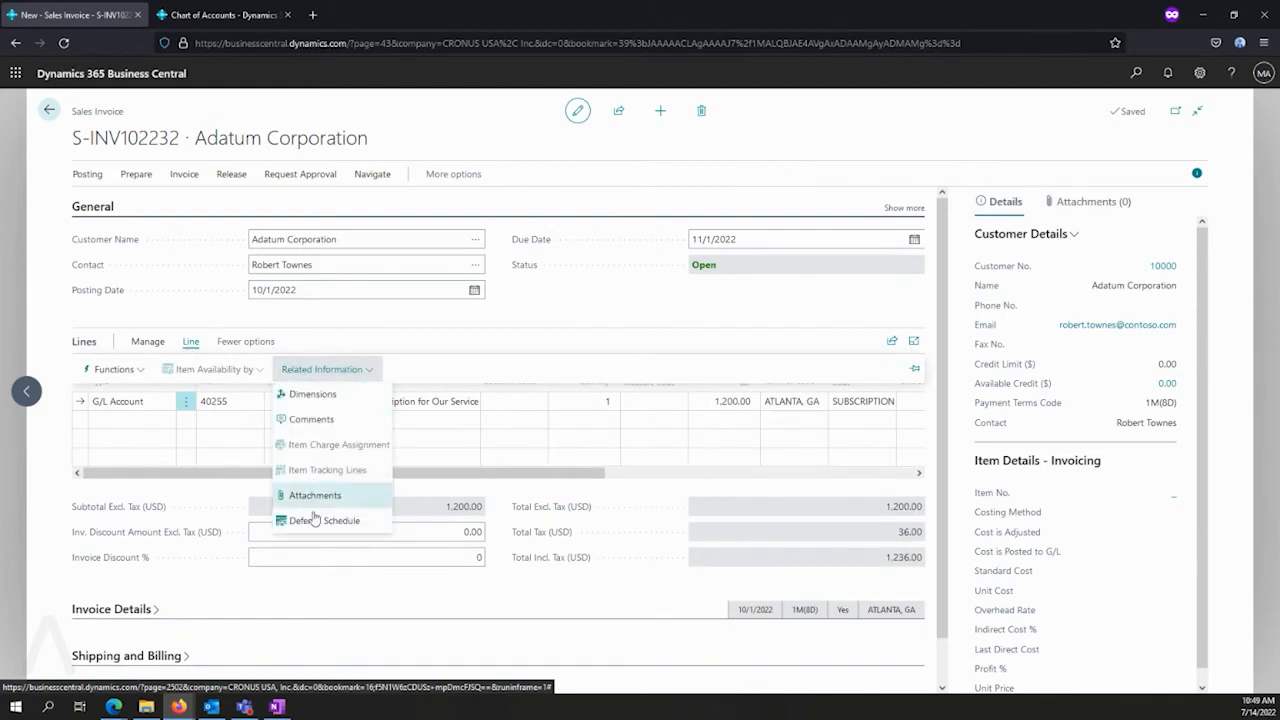
pyautogui.click(328, 520)
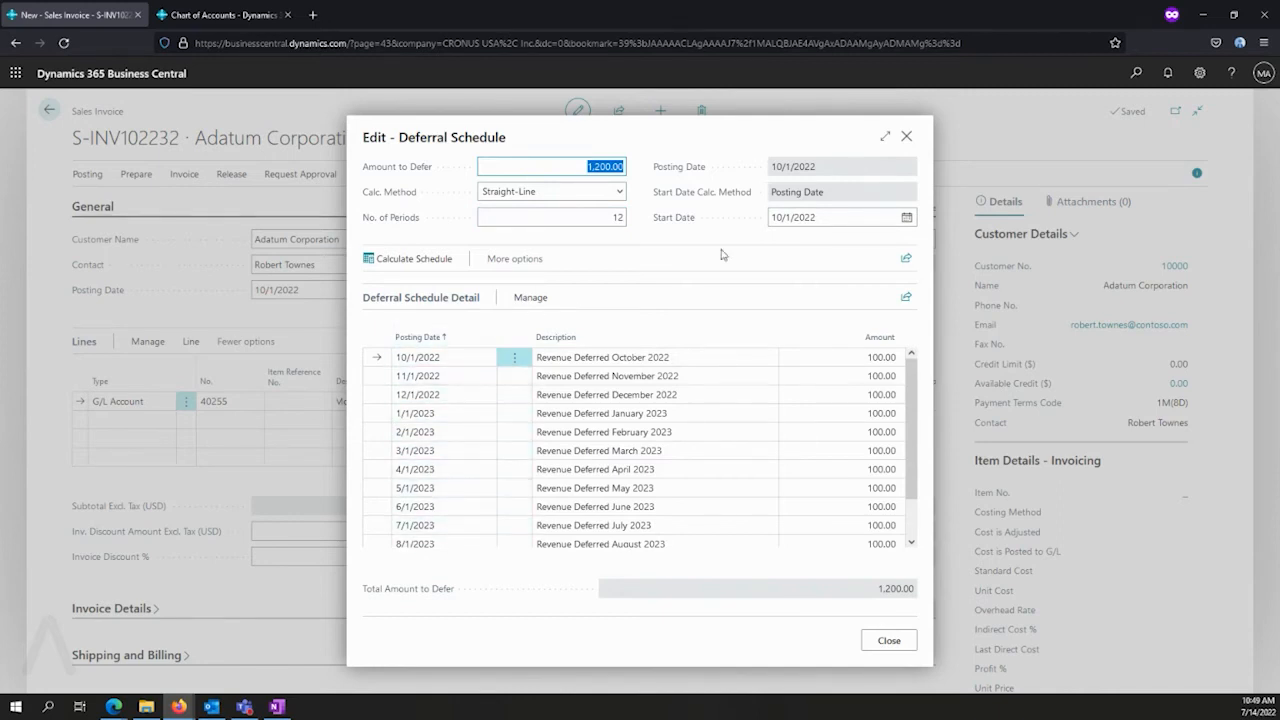
pyautogui.moveTo(708, 230)
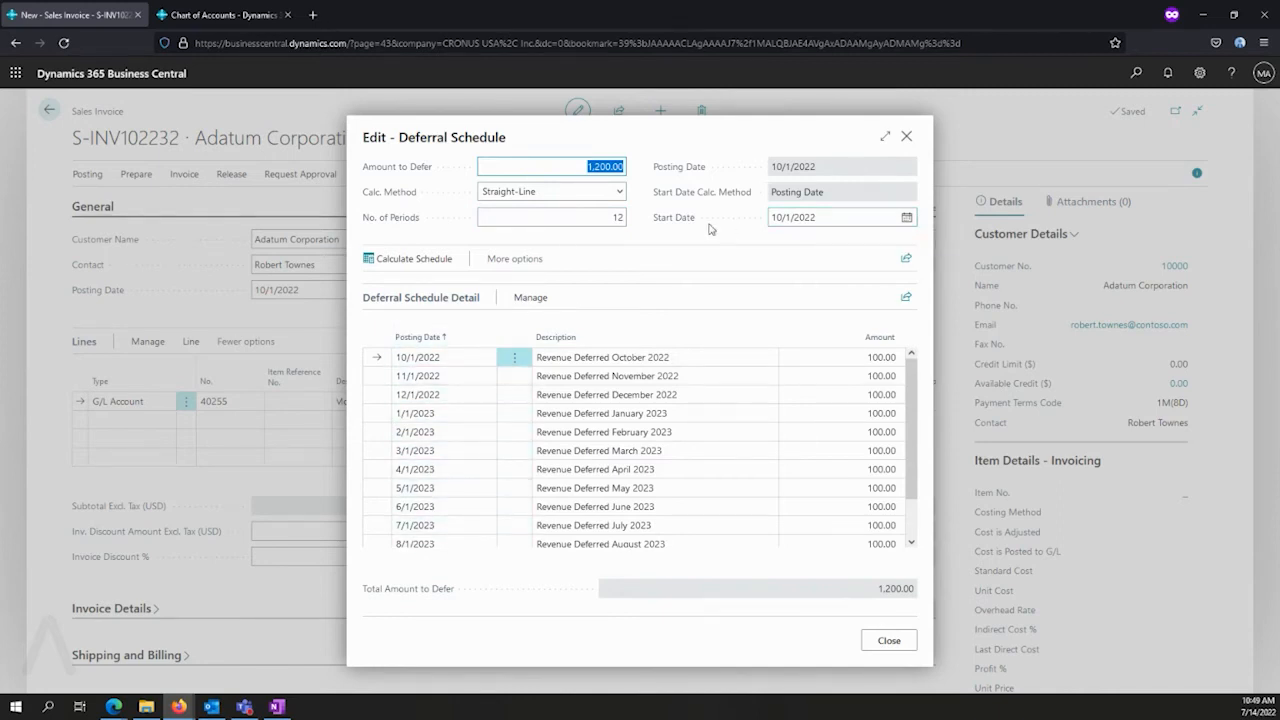
# Step: Recalculate the schedule over 8 periods, then back to 12 monthly amounts of 100.00
pyautogui.click(550, 216)
pyautogui.write('8')
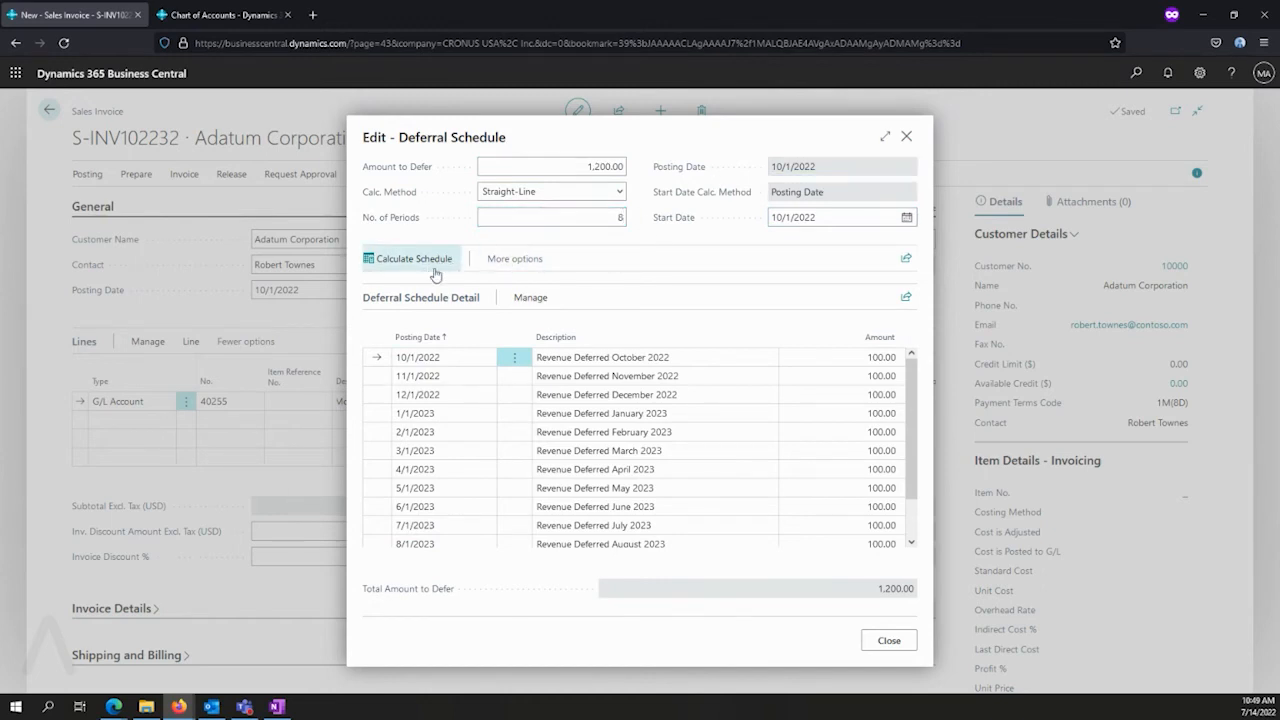
pyautogui.click(412, 258)
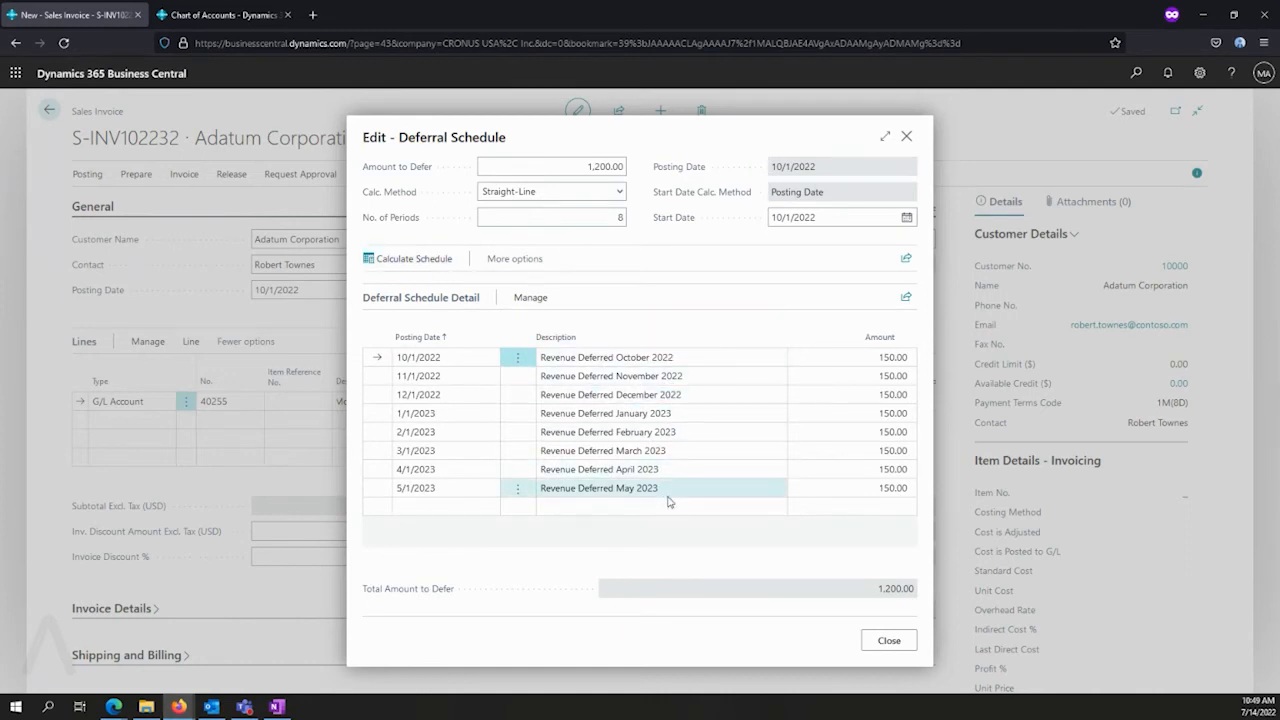
pyautogui.click(550, 216)
pyautogui.write('12')
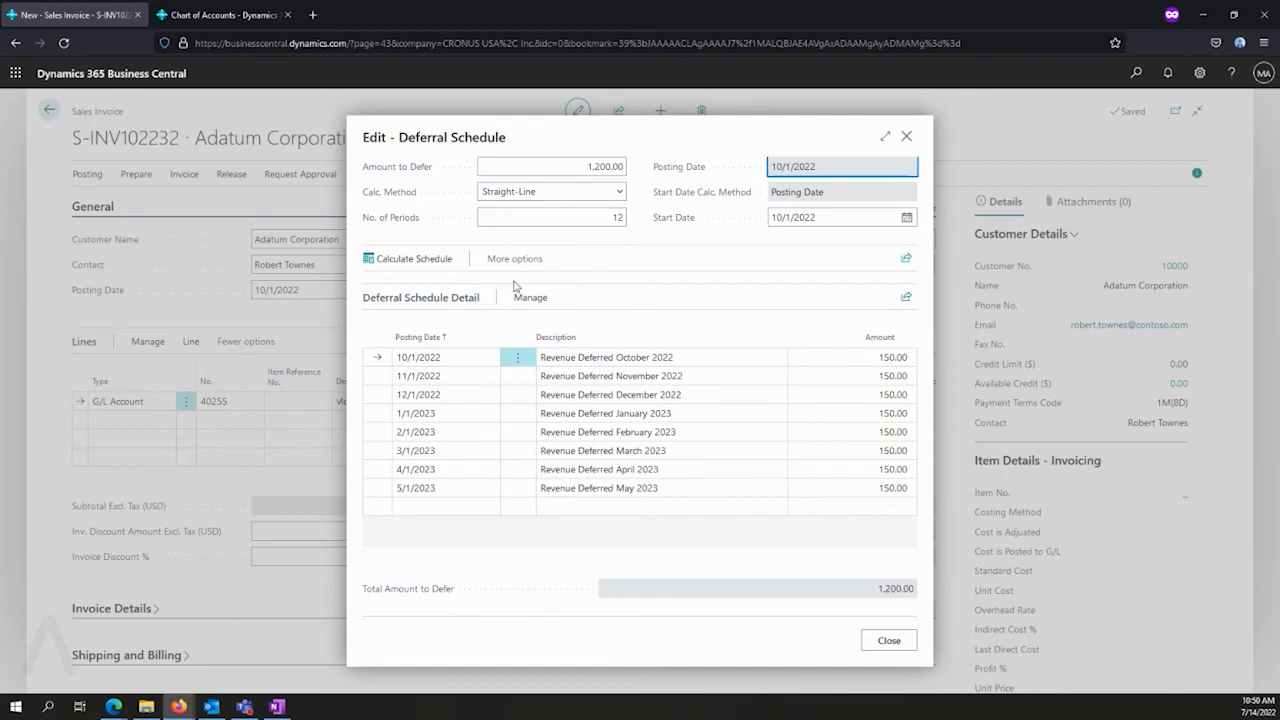
pyautogui.click(412, 258)
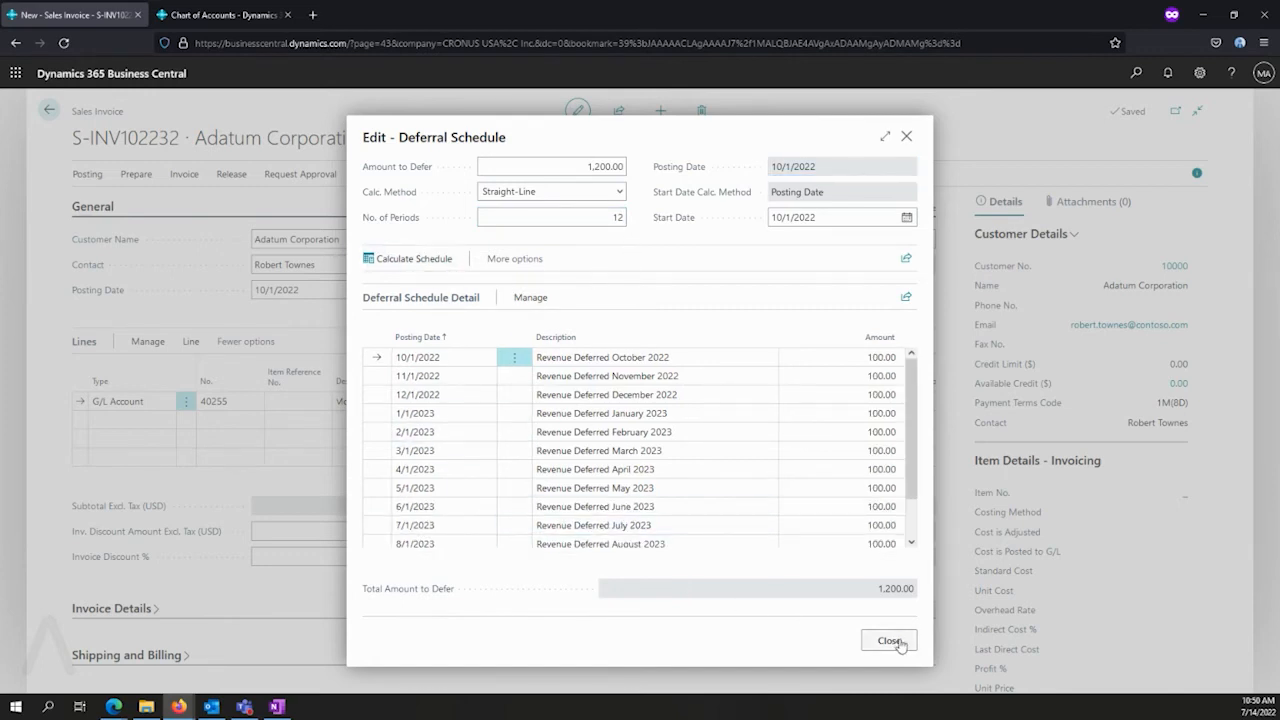
# Step: Post sales invoice S-INV102232, declining to open the posted invoice
pyautogui.click(888, 640)
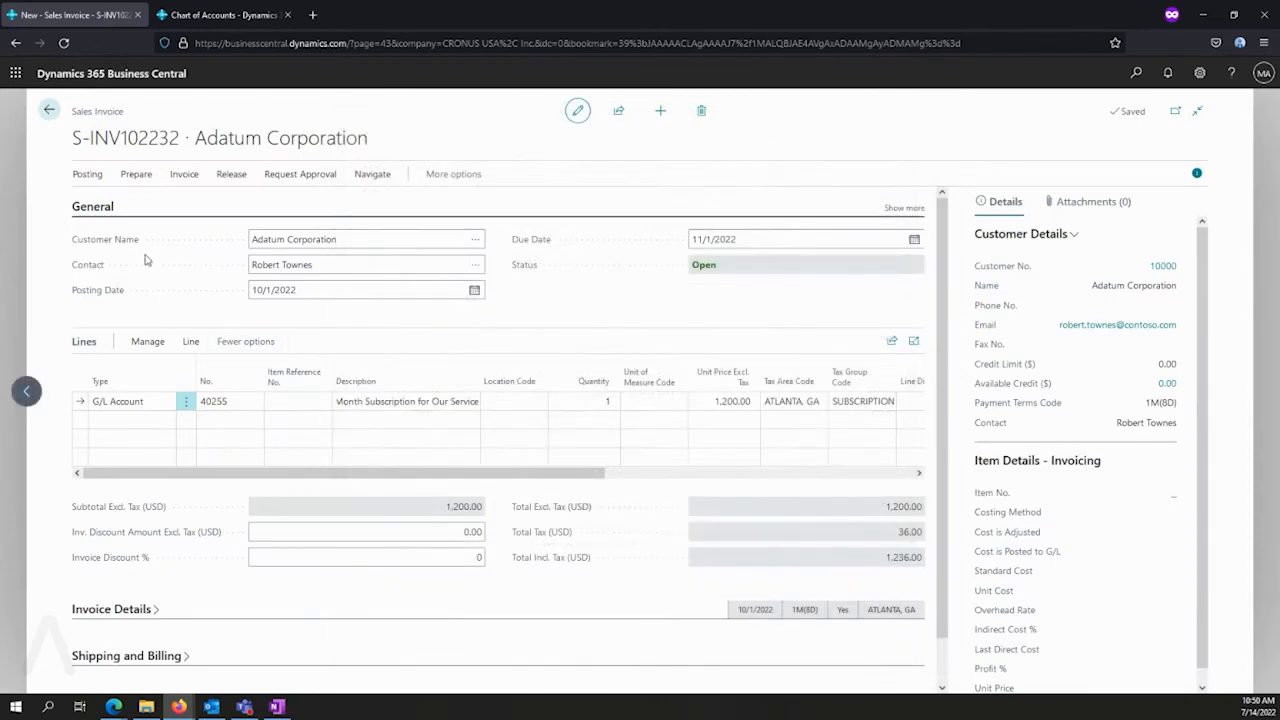
pyautogui.click(88, 172)
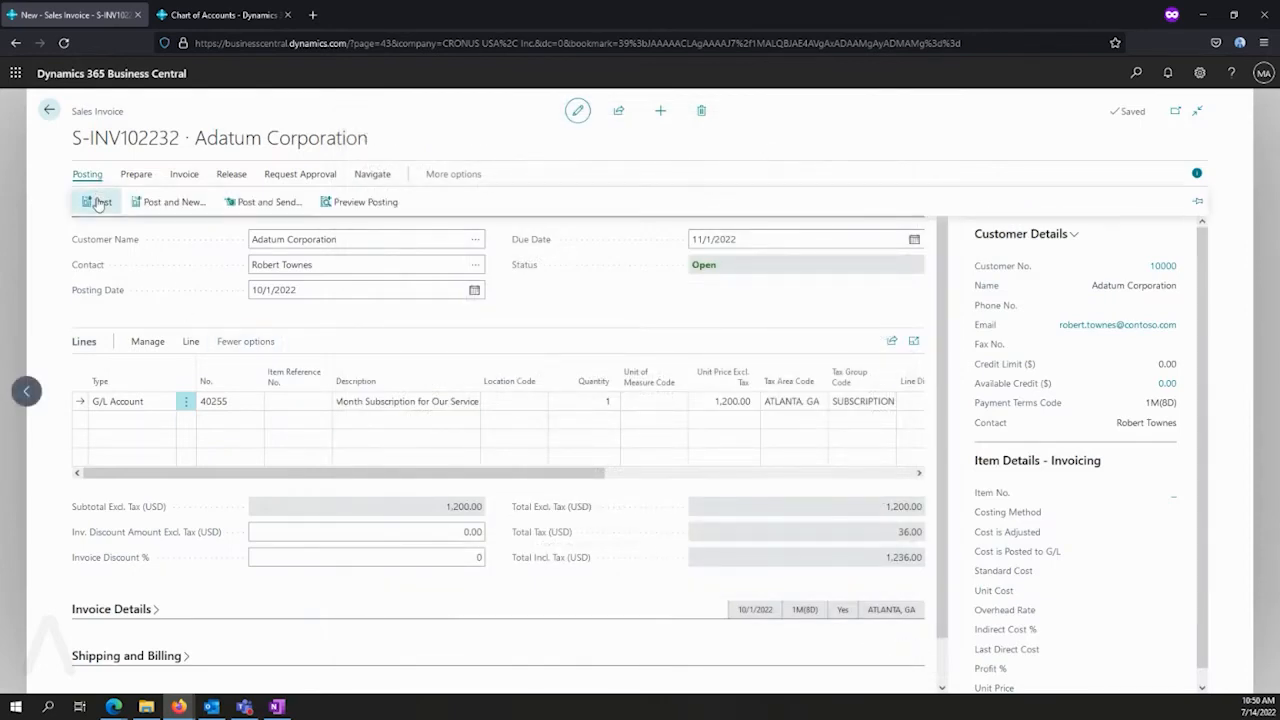
pyautogui.click(96, 200)
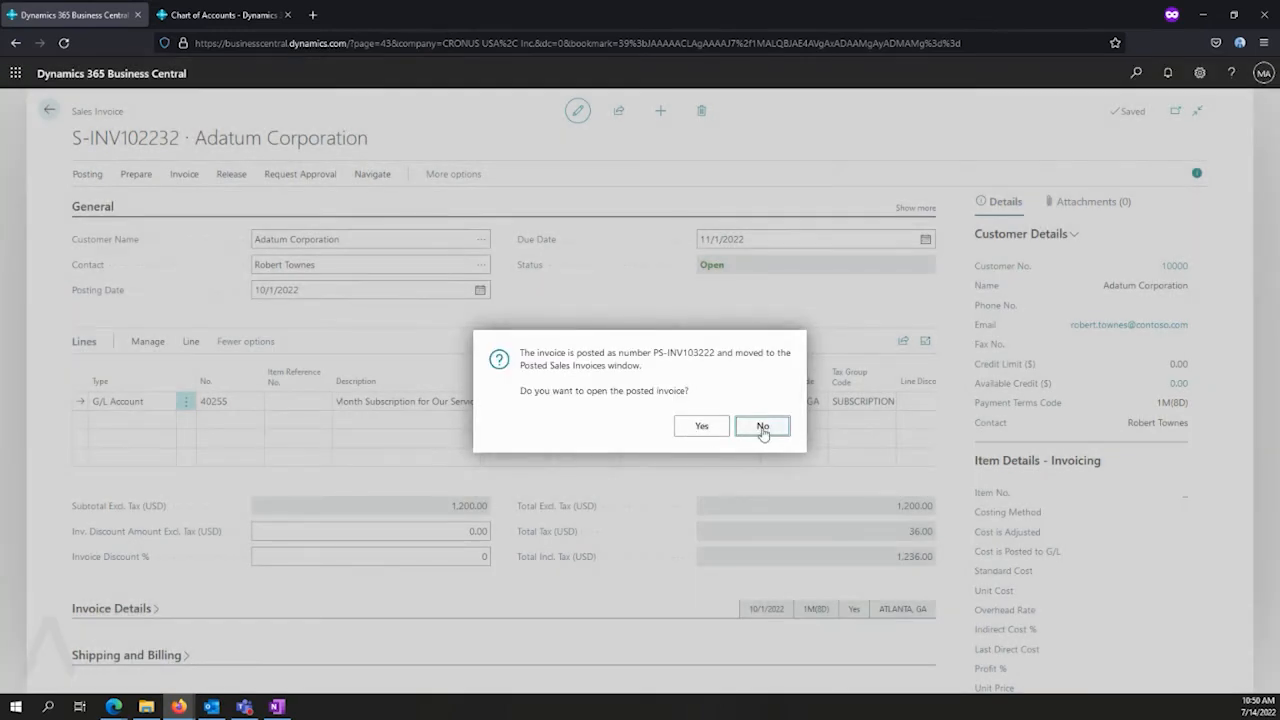
pyautogui.click(762, 426)
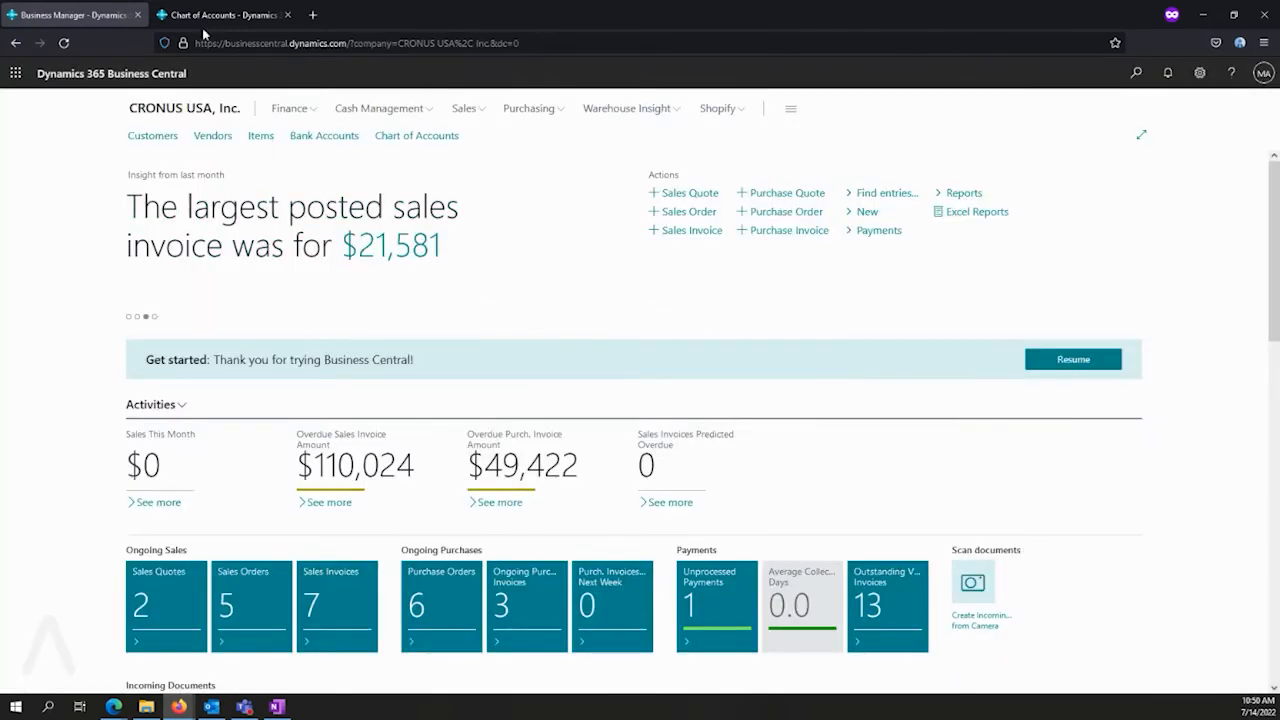
# Step: Drill into account 40255's -3,600 net change and reopen its G/L account card
pyautogui.click(220, 14)
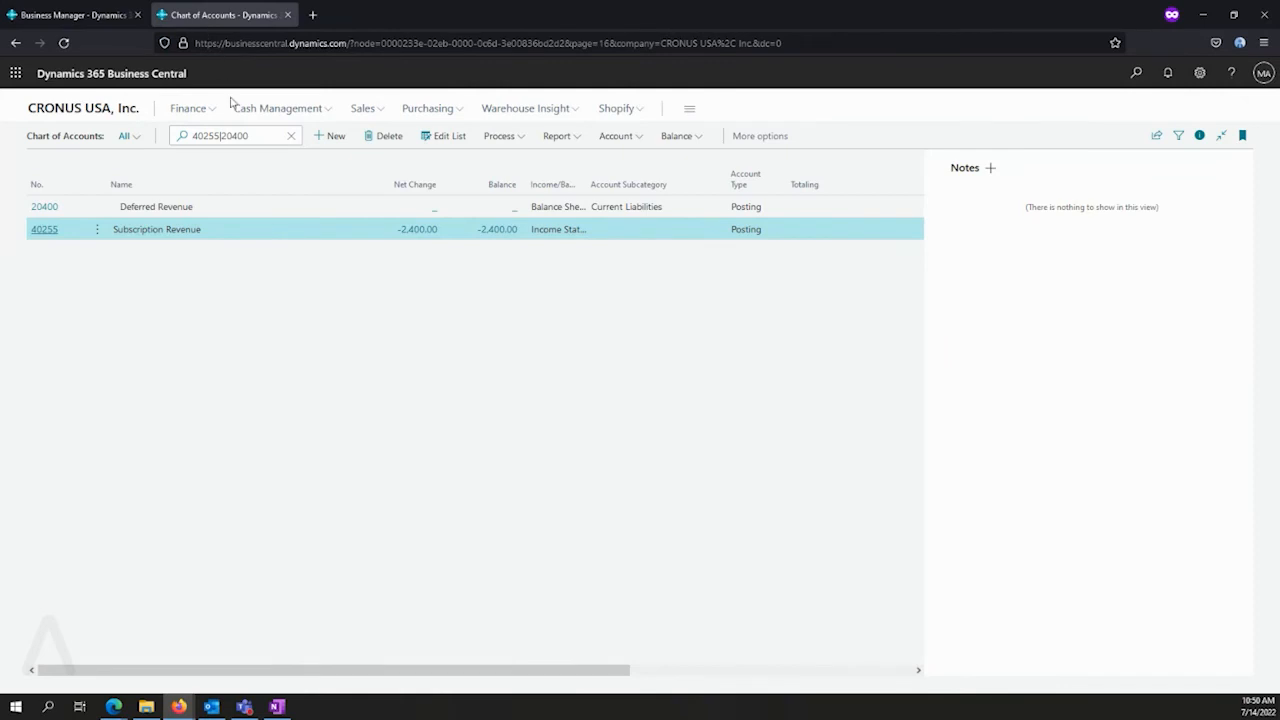
pyautogui.click(416, 228)
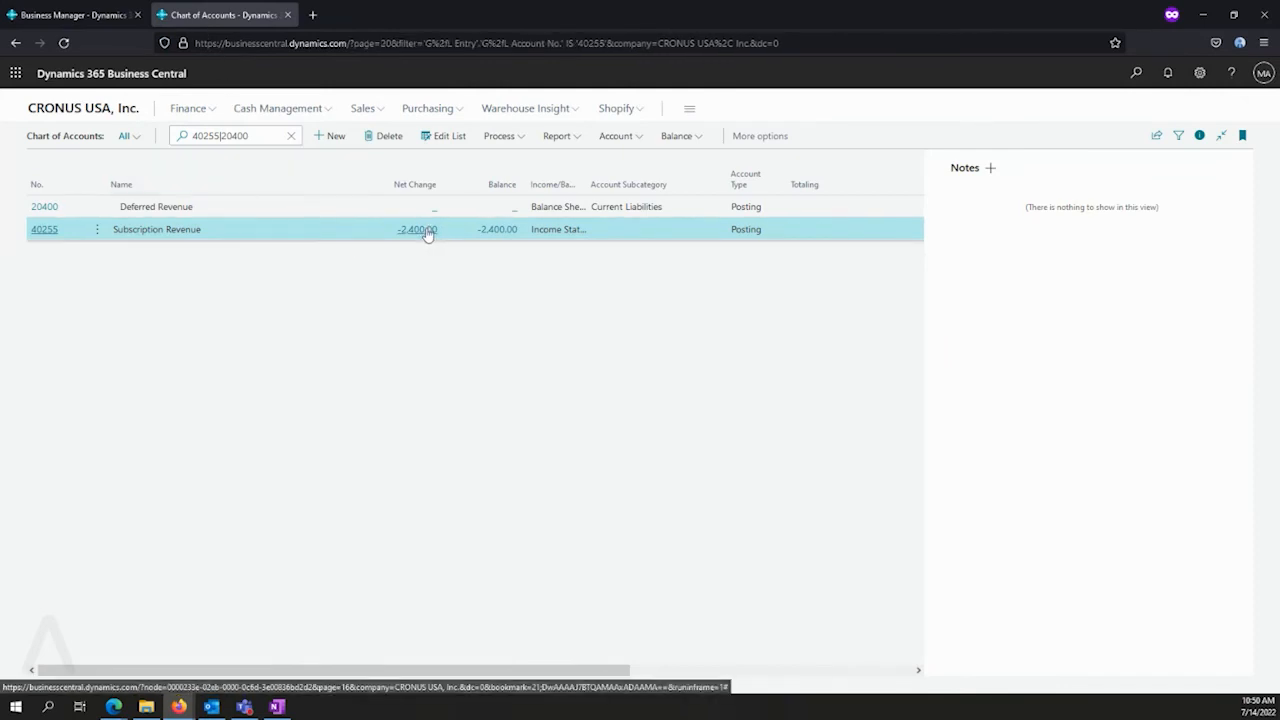
pyautogui.click(412, 228)
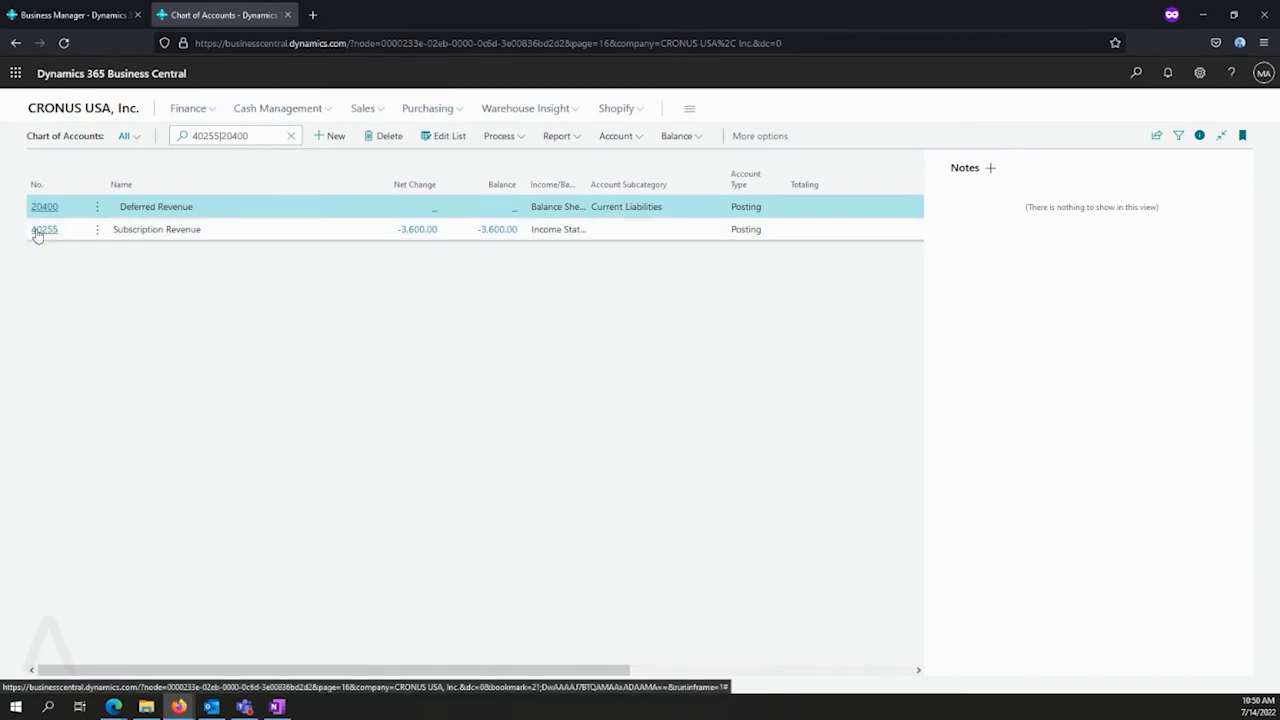
pyautogui.click(44, 228)
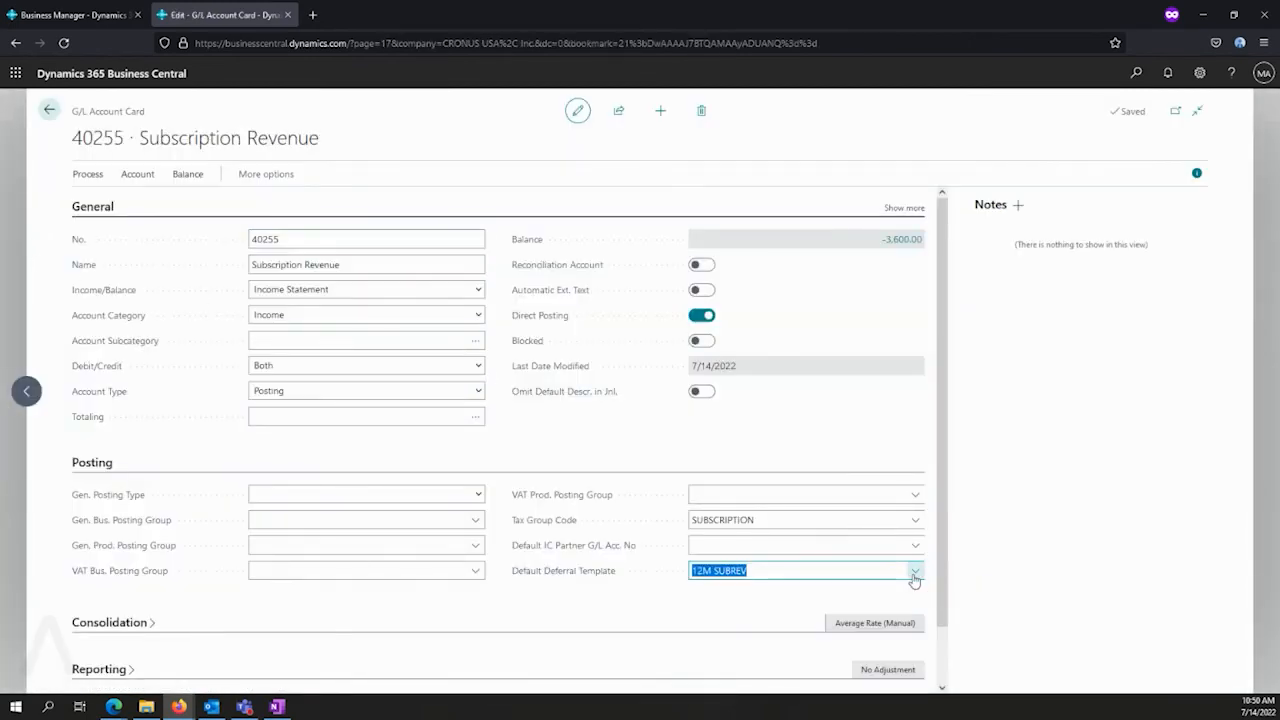
# Step: Open the 6M EXPENSE template card from the full Default Deferral Template list
pyautogui.click(912, 570)
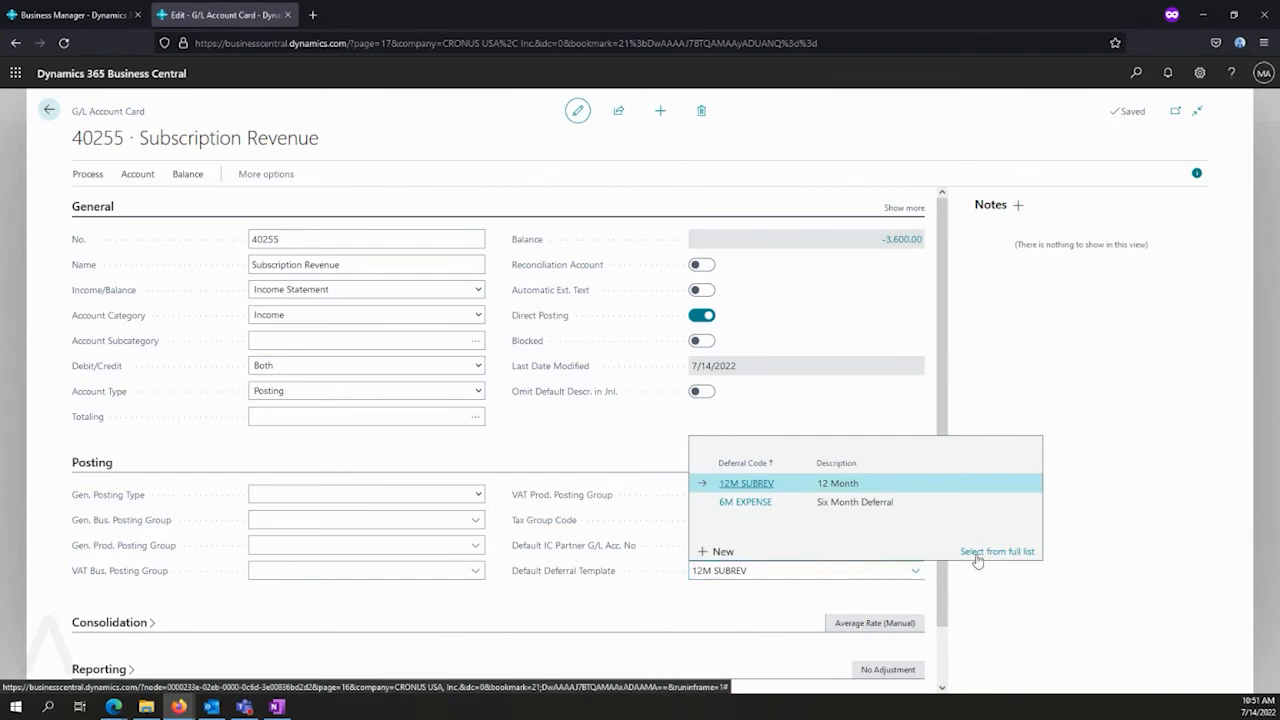
pyautogui.click(996, 552)
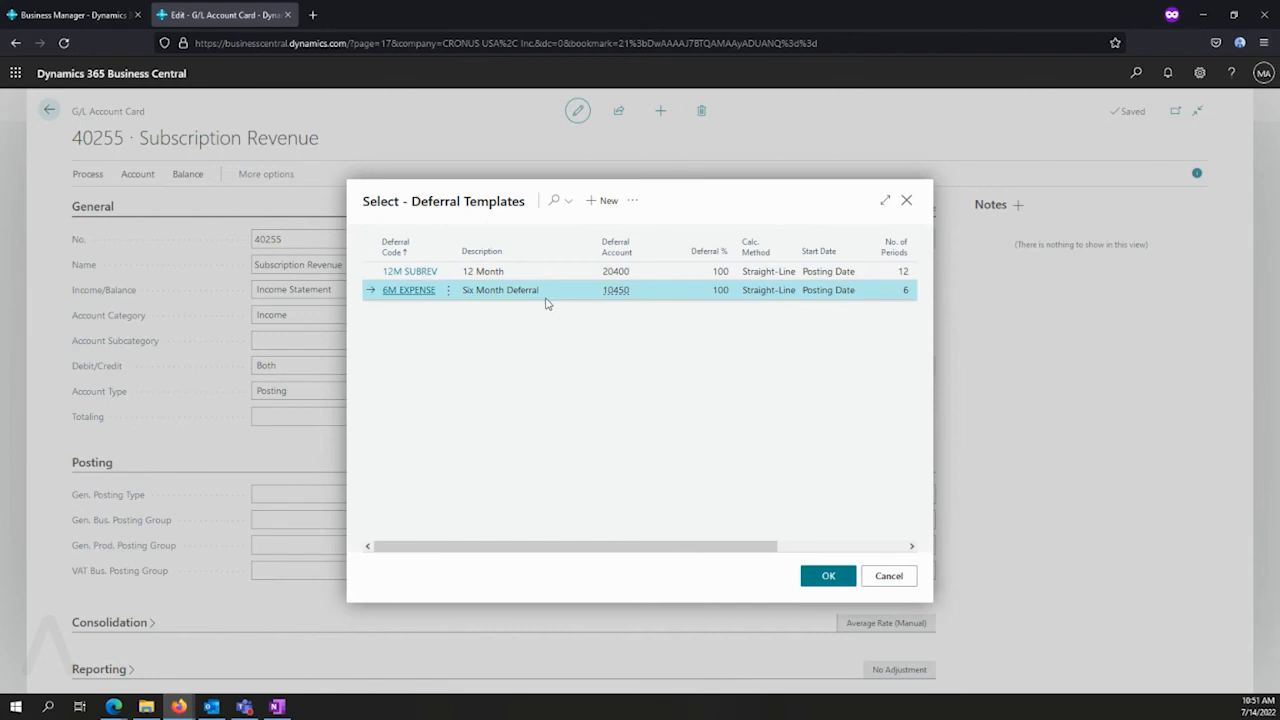
pyautogui.click(600, 200)
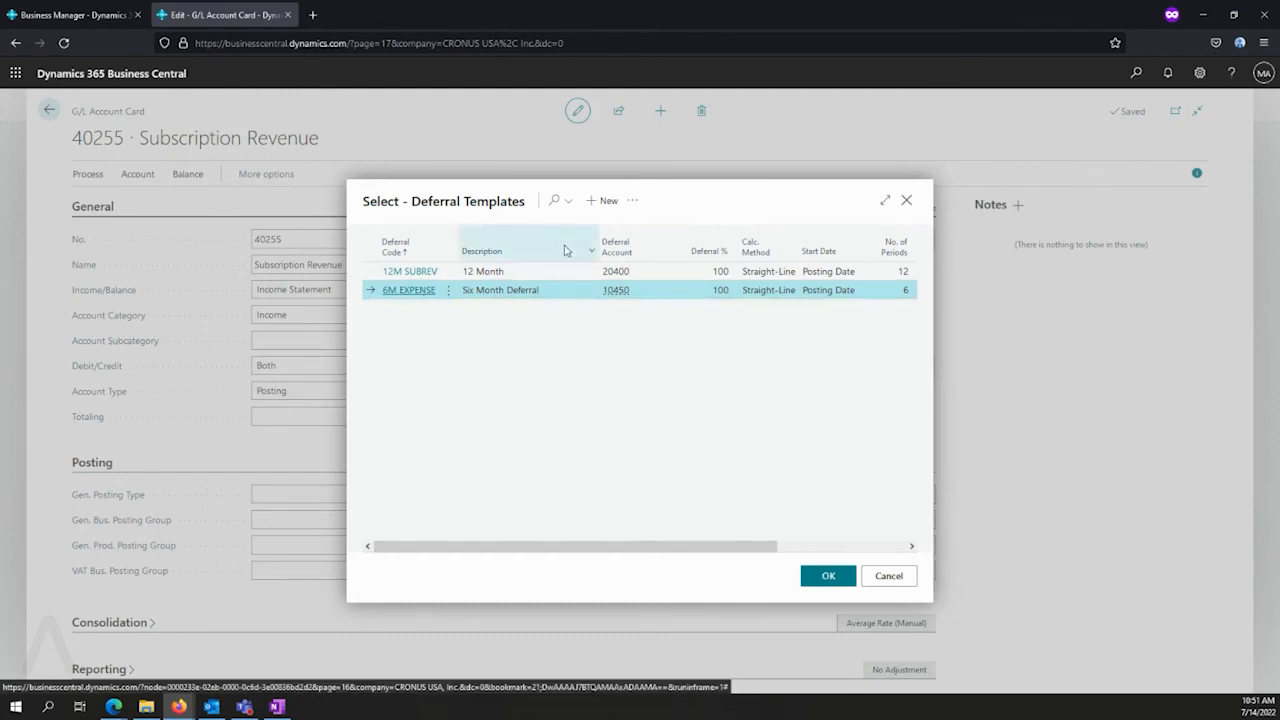
pyautogui.click(632, 200)
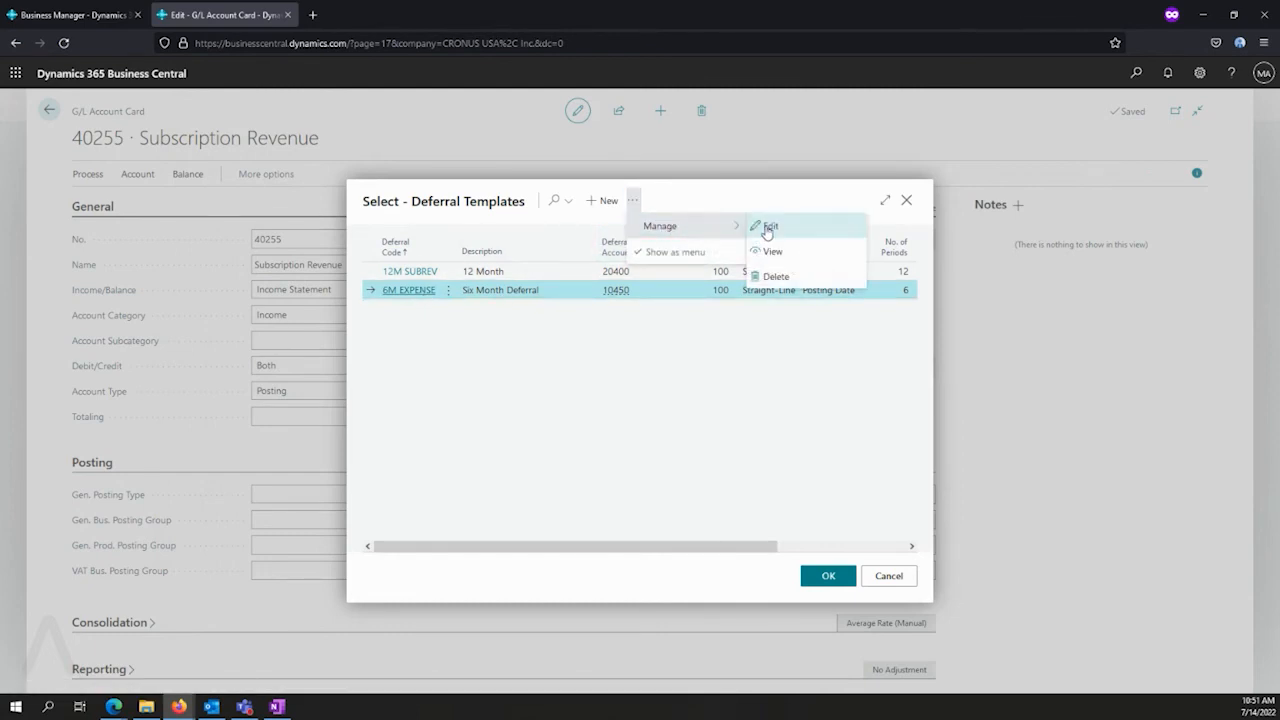
pyautogui.click(770, 226)
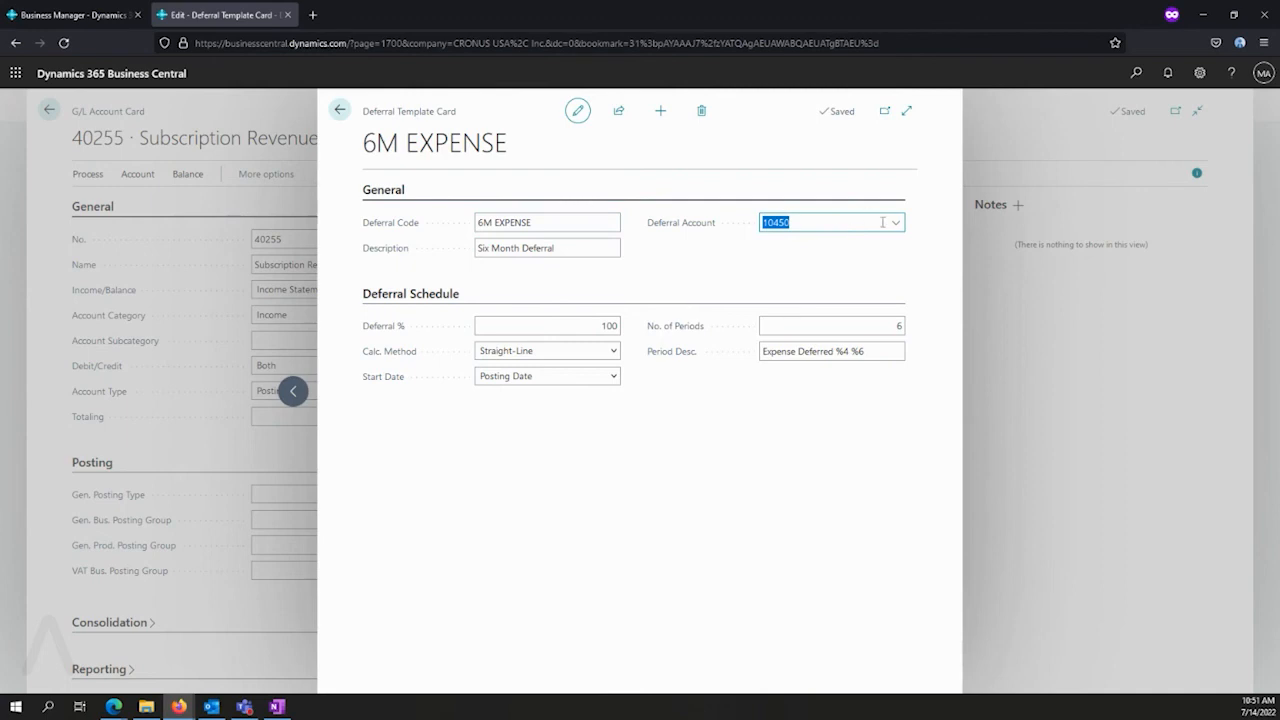
# Step: Inspect the deferral account 10450 choices, then close the card and cancel the selection
pyautogui.click(894, 222)
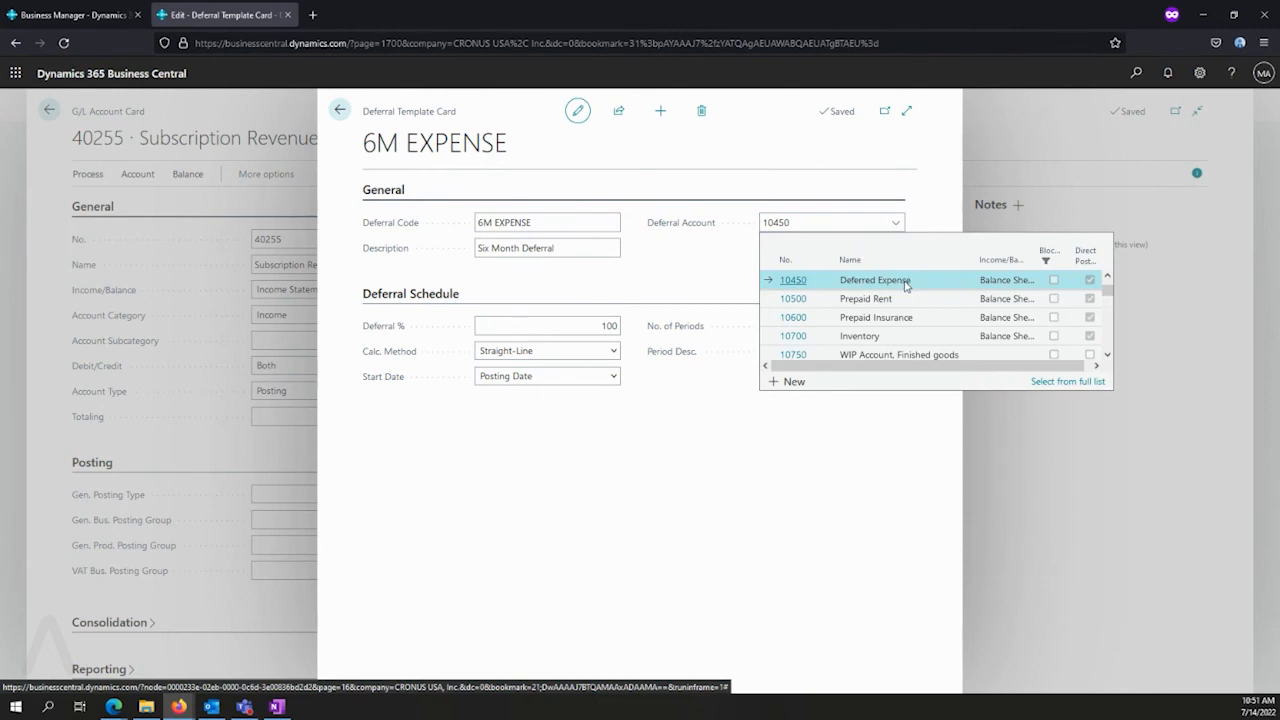
pyautogui.moveTo(922, 282)
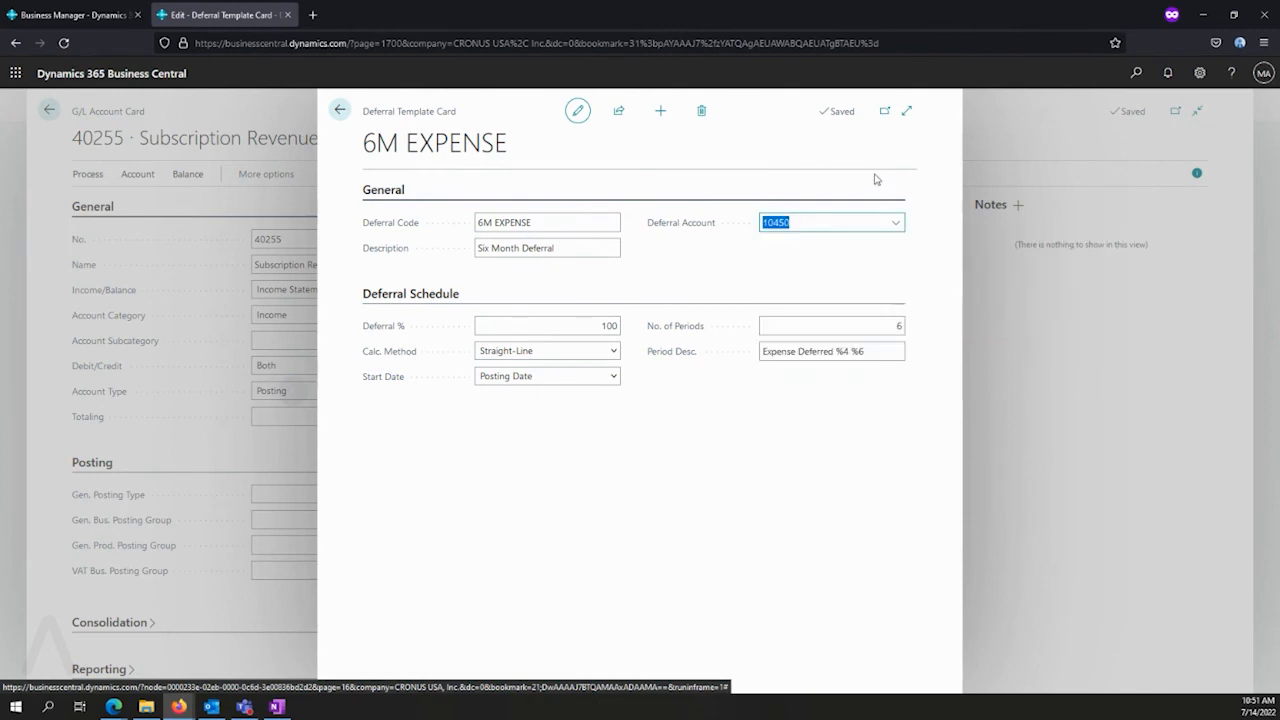
pyautogui.click(340, 110)
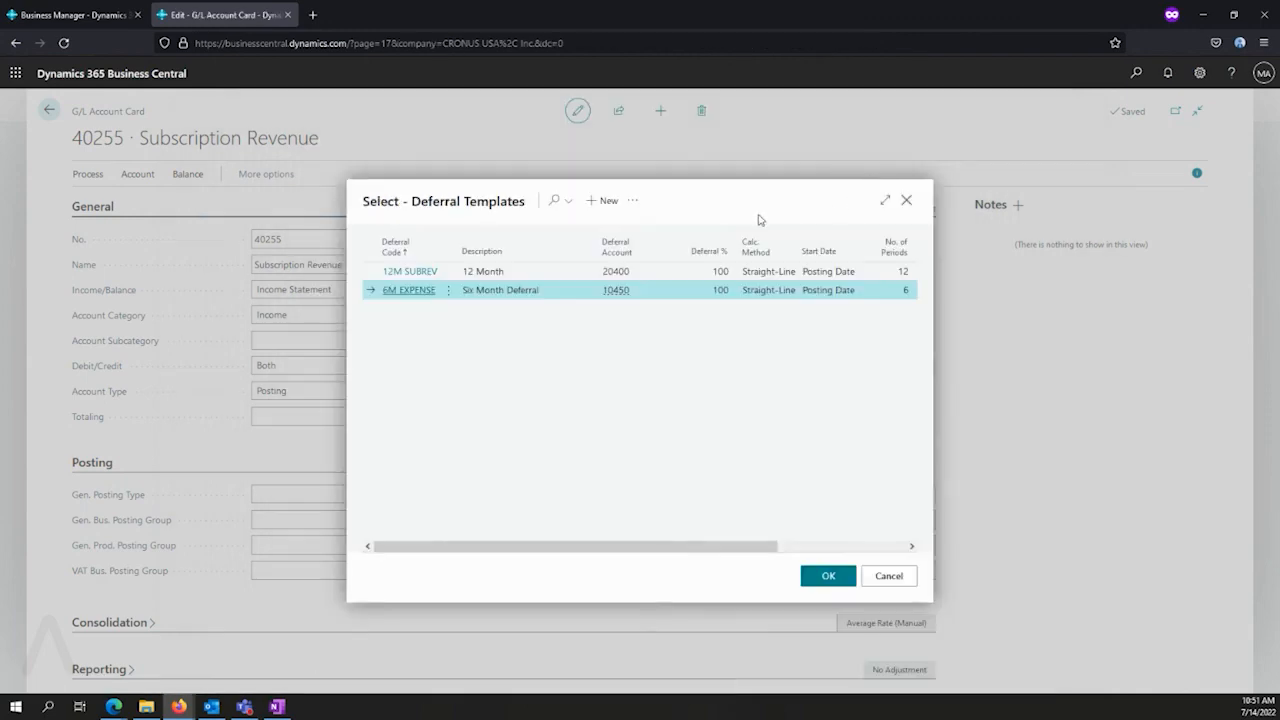
pyautogui.click(828, 576)
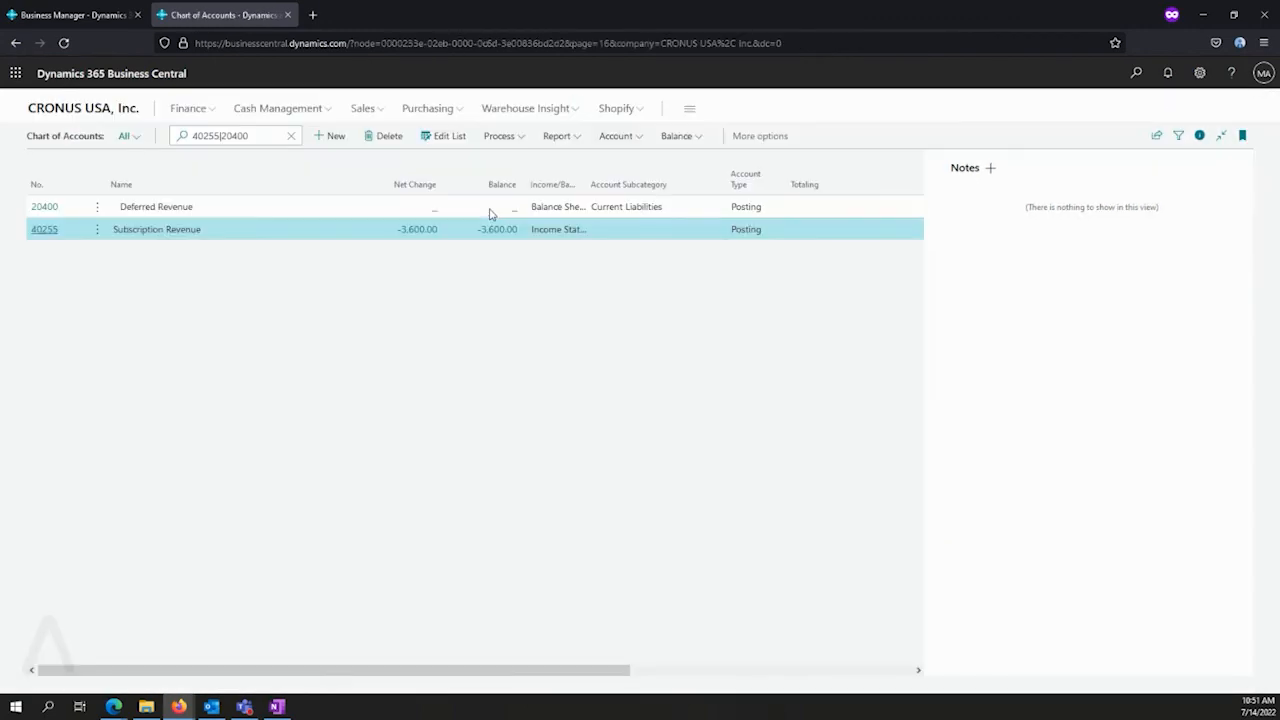